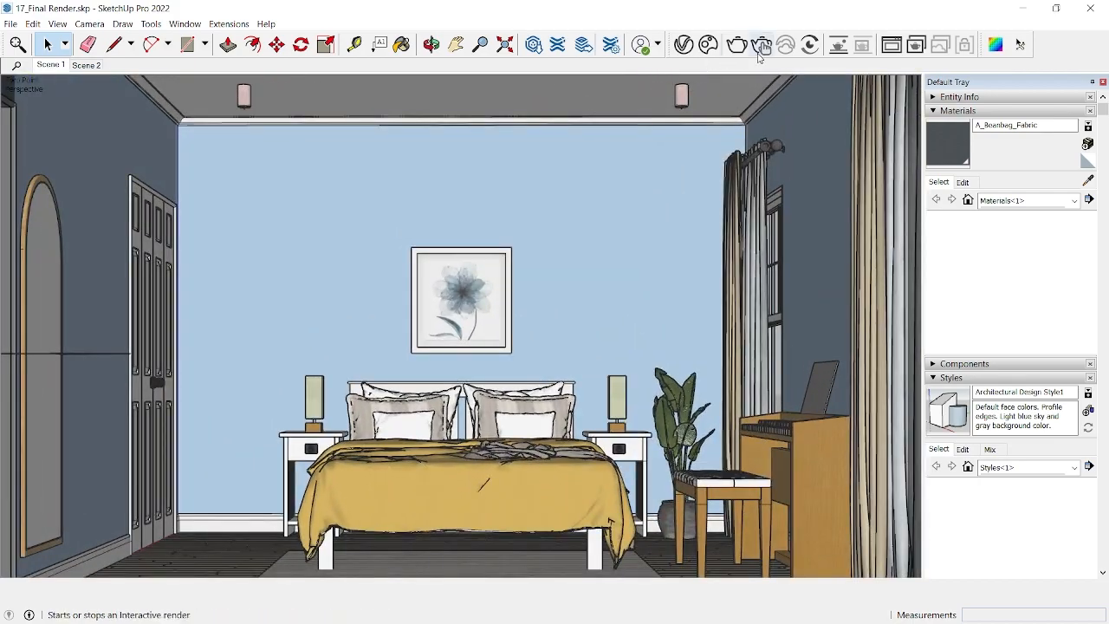
# Start a V-Ray interactive render of the bedroom, opening the LightMix Frame Buffer.
pyautogui.click(761, 44)
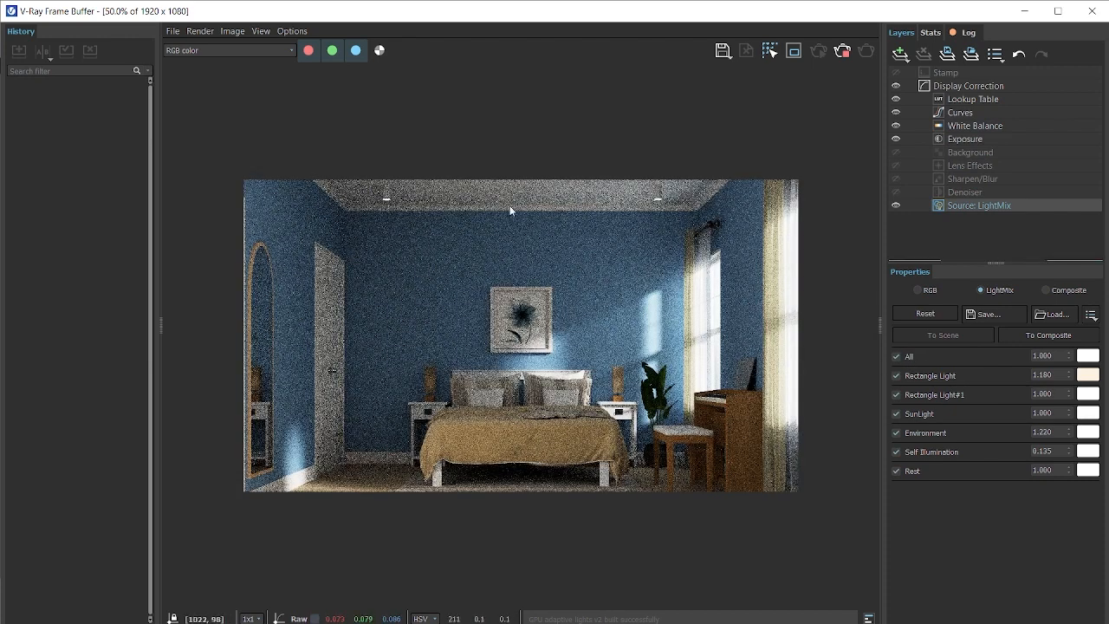
pyautogui.moveTo(243, 384)
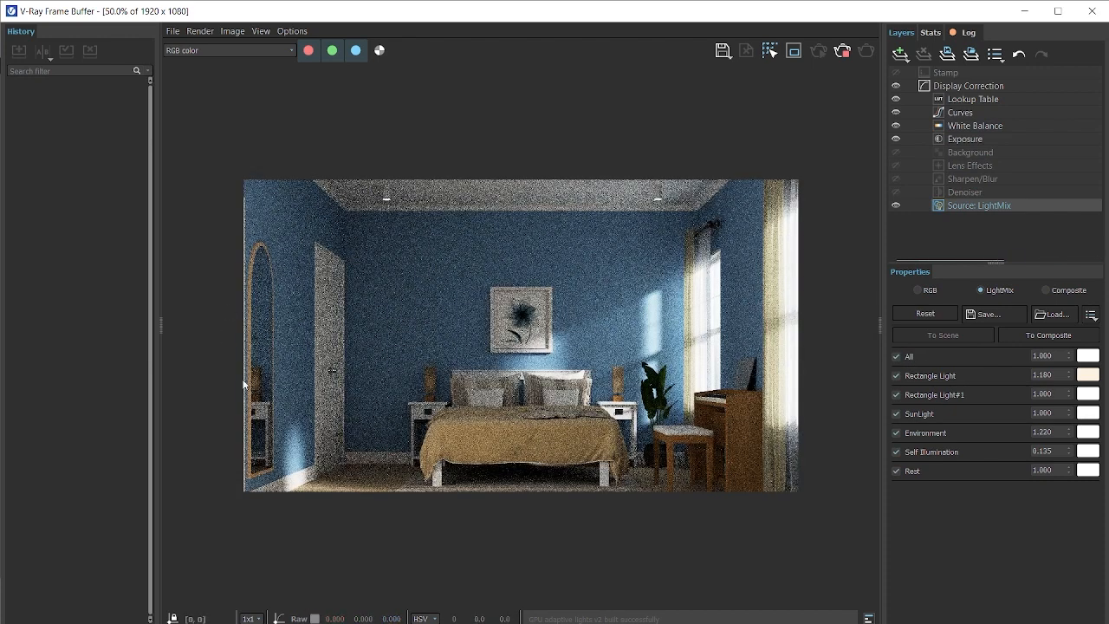
pyautogui.click(842, 50)
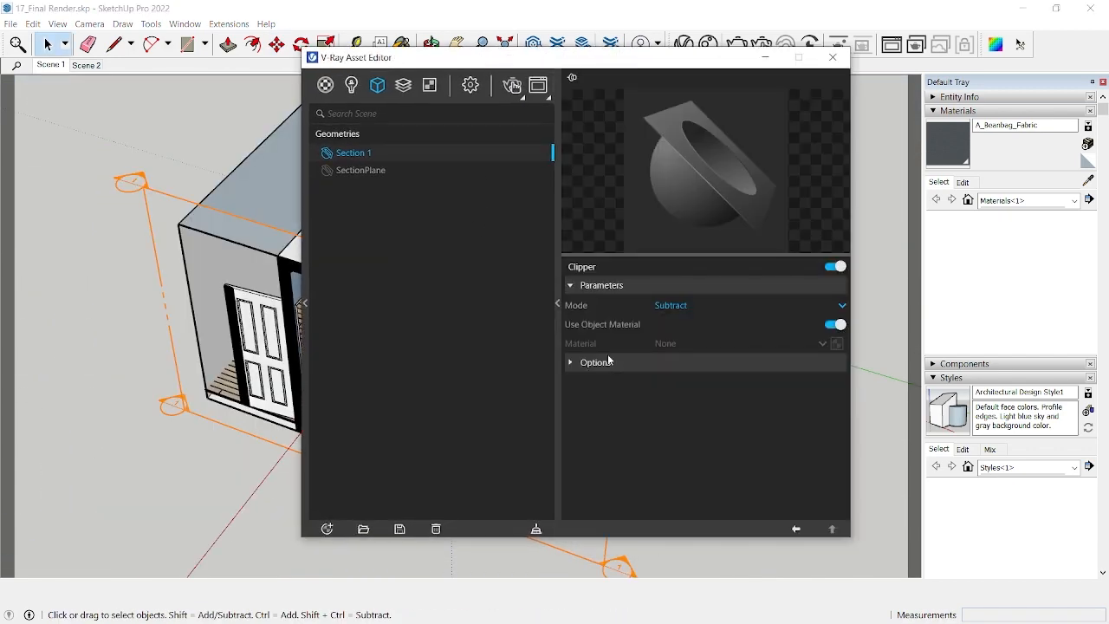
# Expand Section 1's clipper Options, where only Clip Light Geometry is on, then close the settings.
pyautogui.click(570, 362)
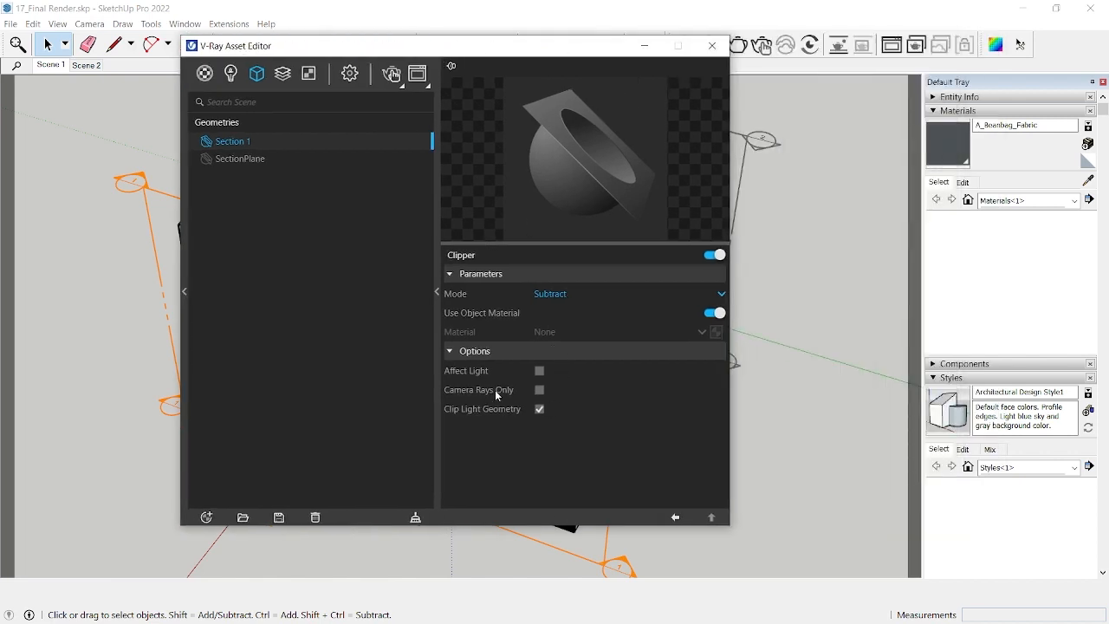
pyautogui.moveTo(505, 381)
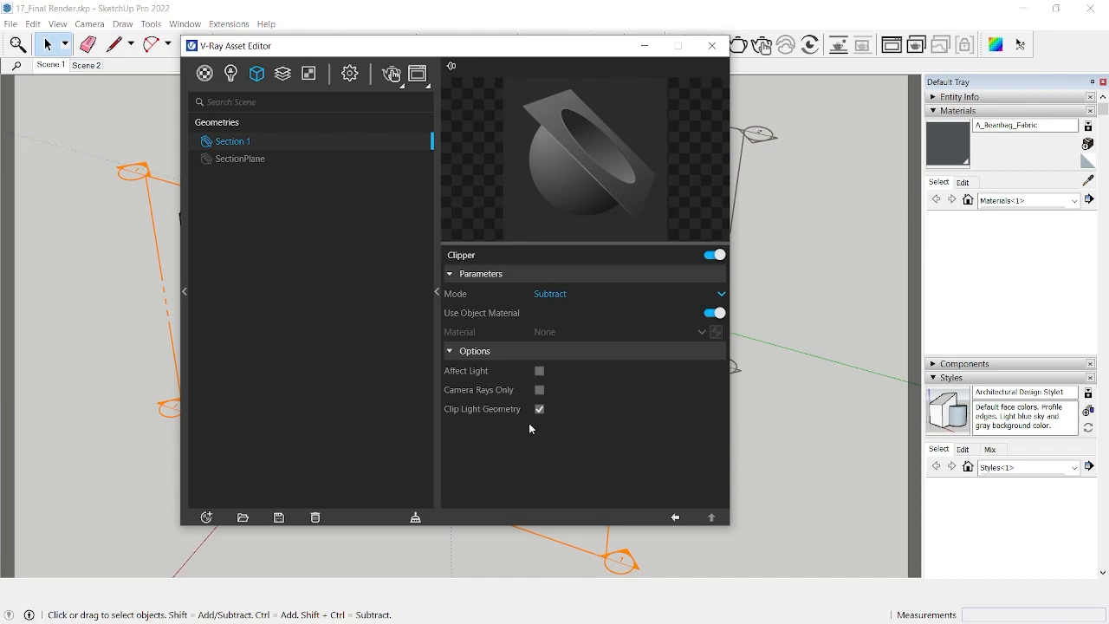
pyautogui.moveTo(594, 338)
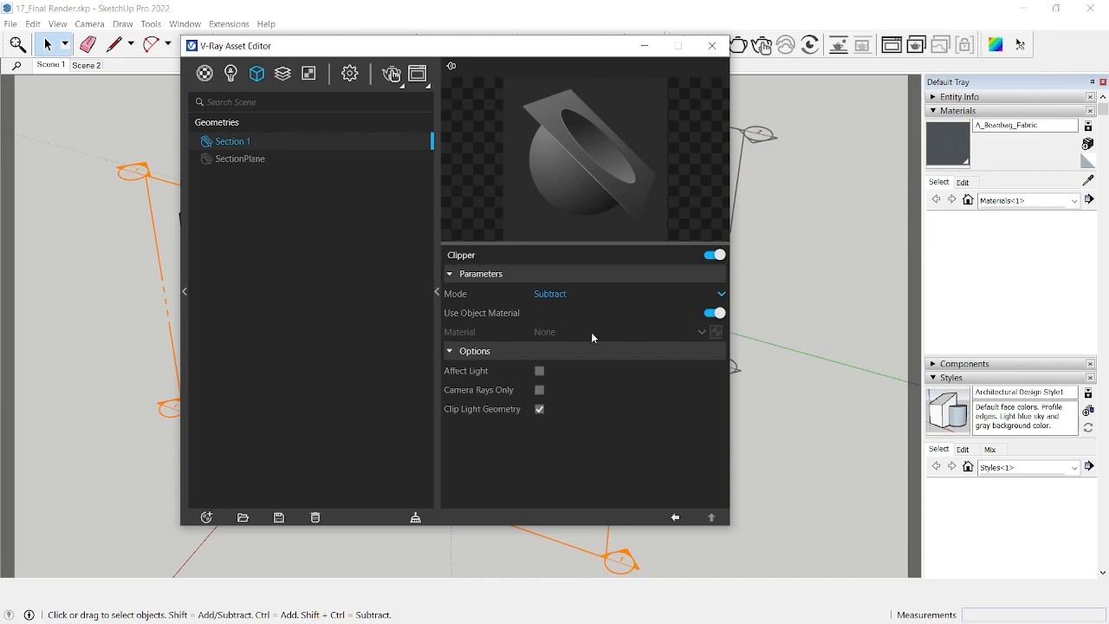
pyautogui.click(711, 45)
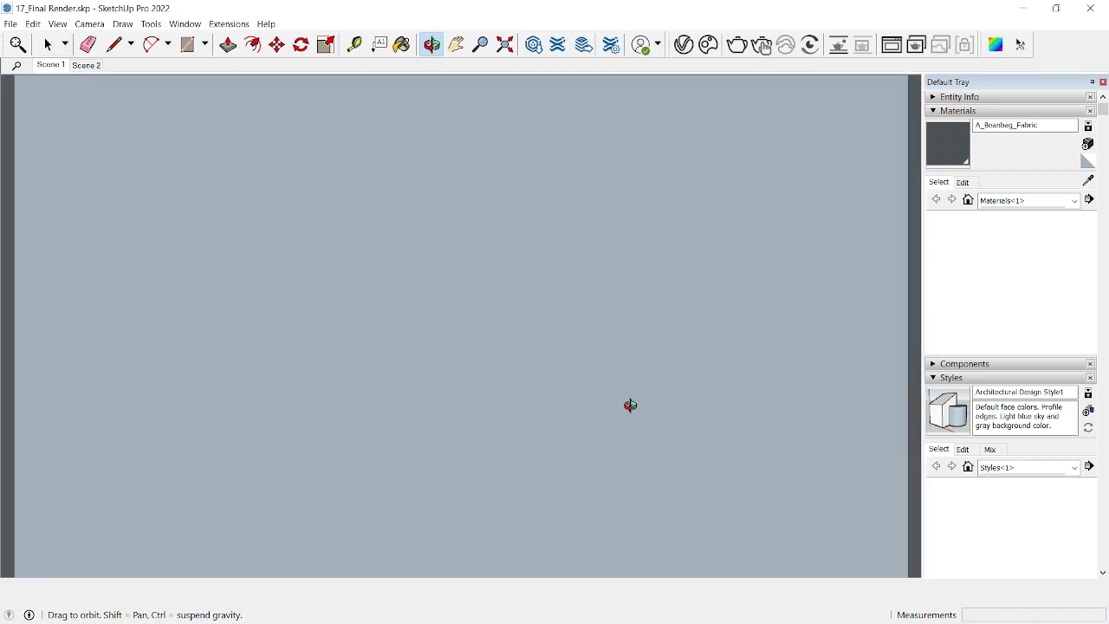
# Orbit the camera around the sectioned bedroom model.
pyautogui.click(763, 44)
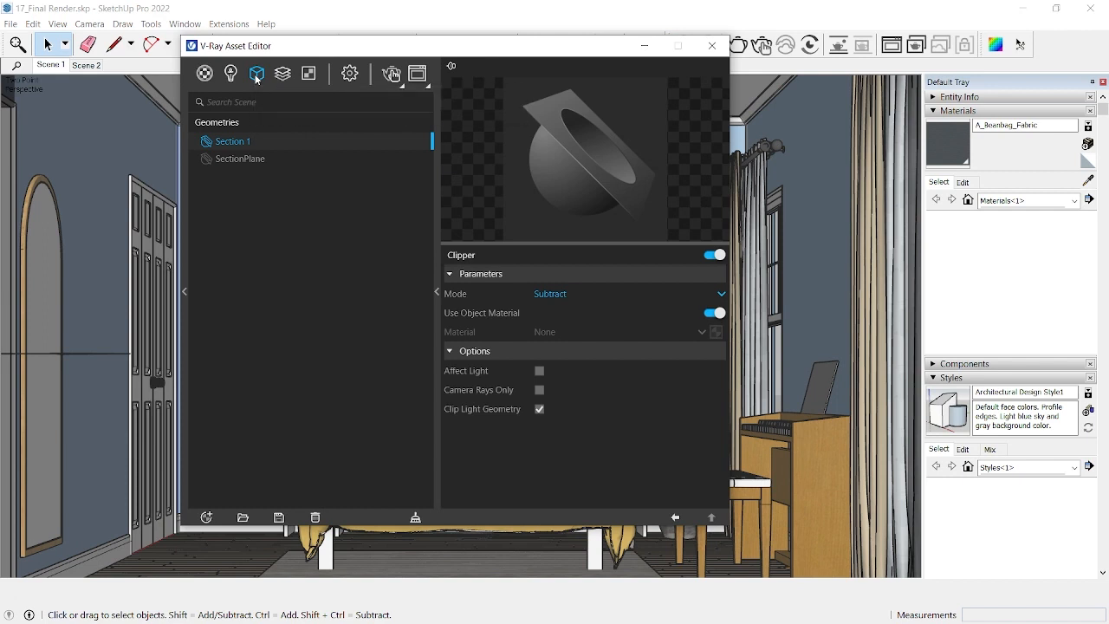
# Select the Light Mix render element, keep Group by on Group Instances, and move the editor.
pyautogui.click(282, 73)
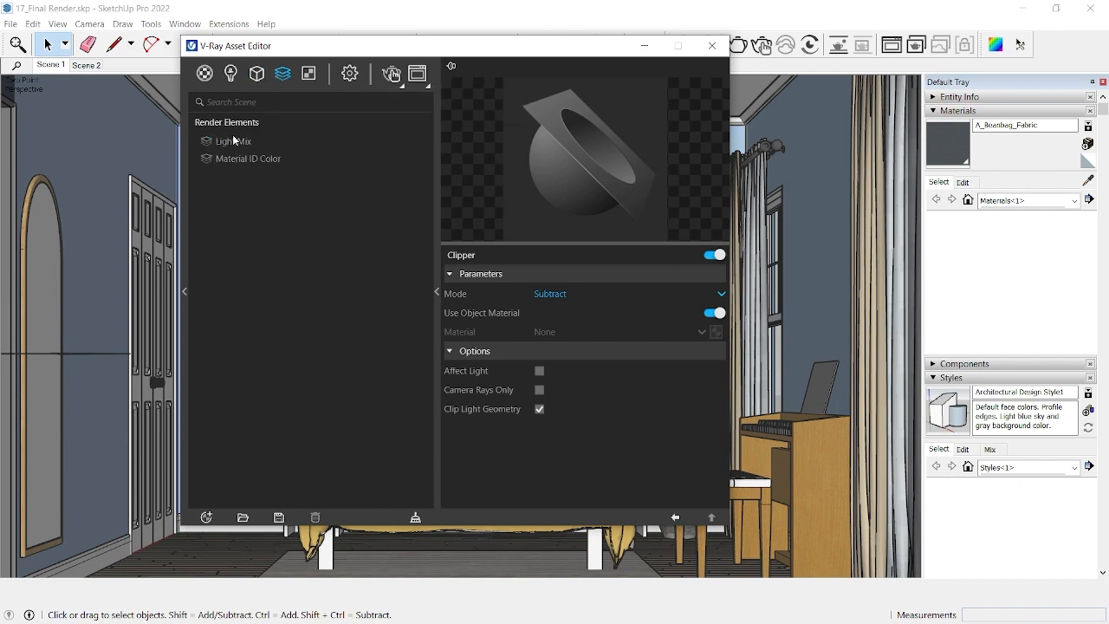
pyautogui.click(235, 140)
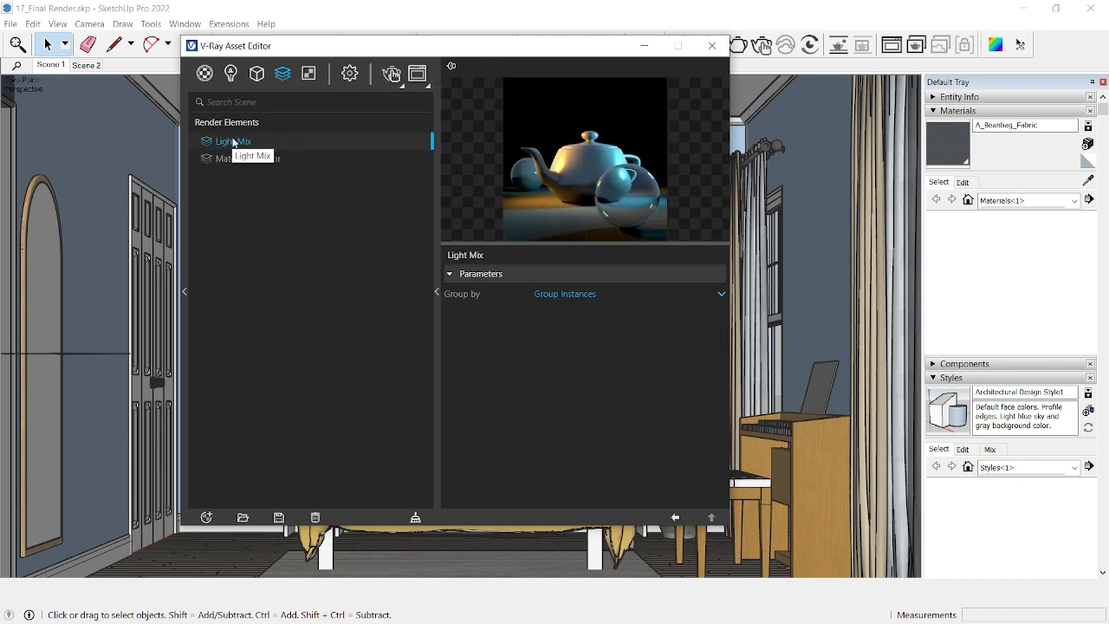
pyautogui.click(720, 294)
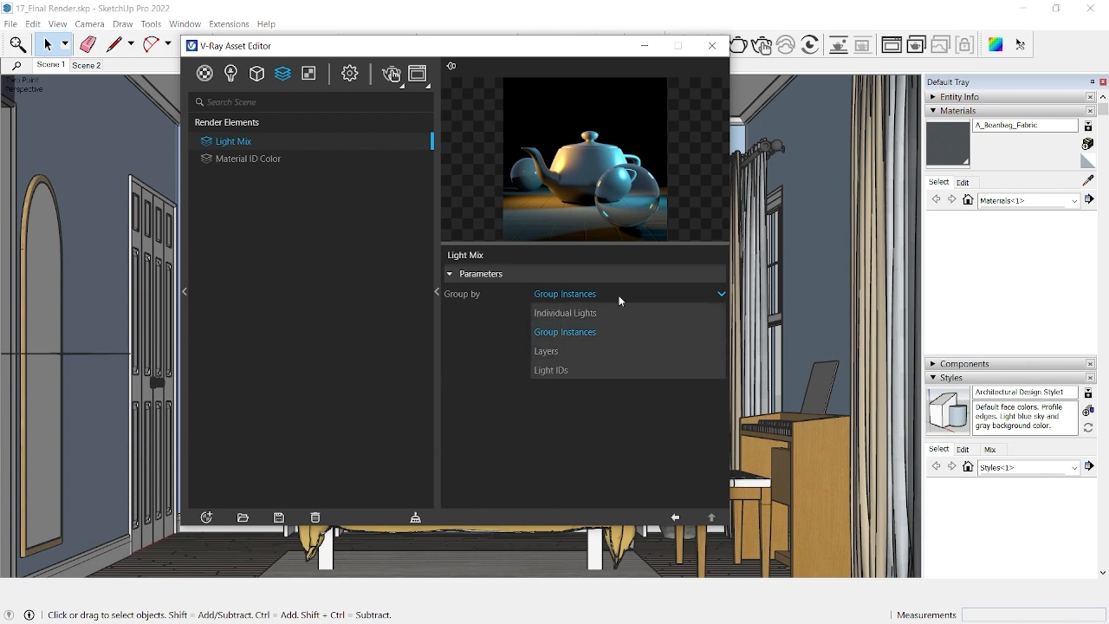
pyautogui.moveTo(604, 306)
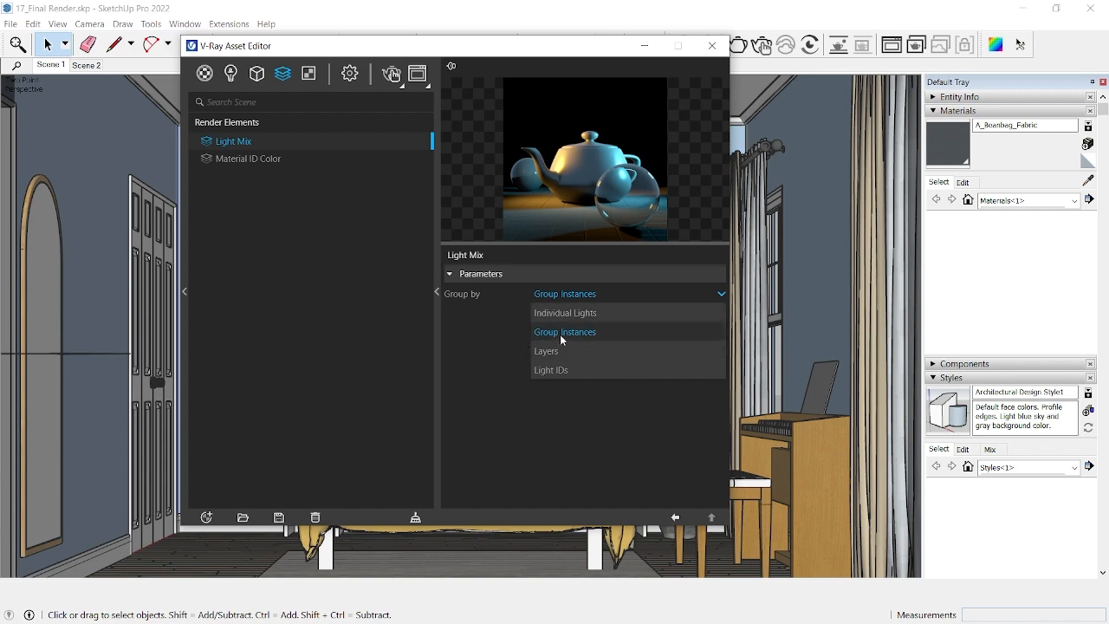
pyautogui.click(564, 332)
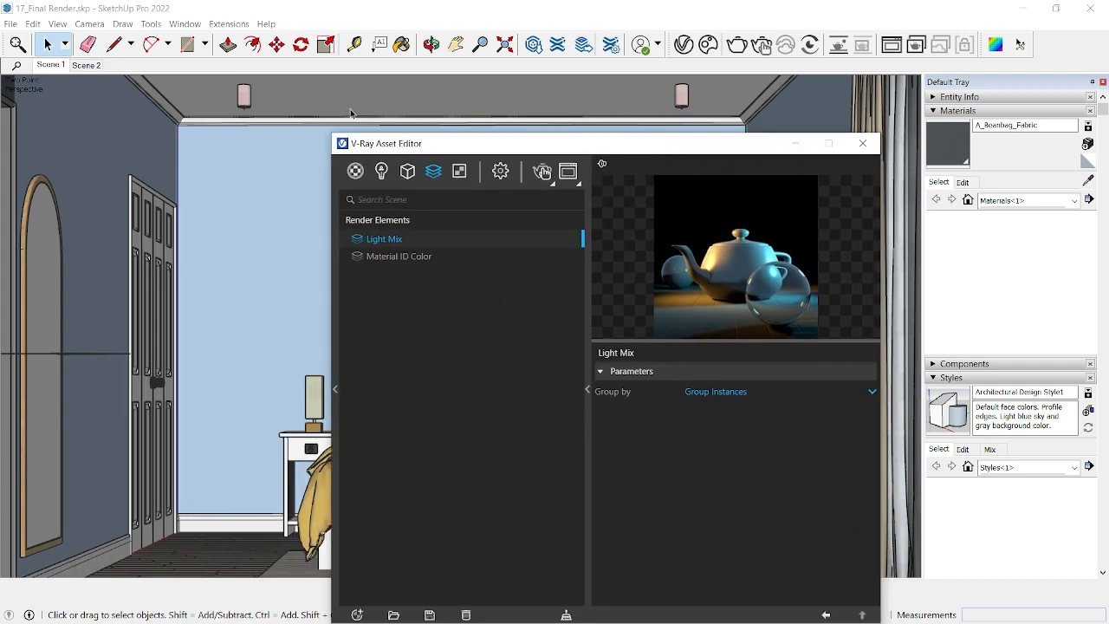
pyautogui.moveTo(394, 160)
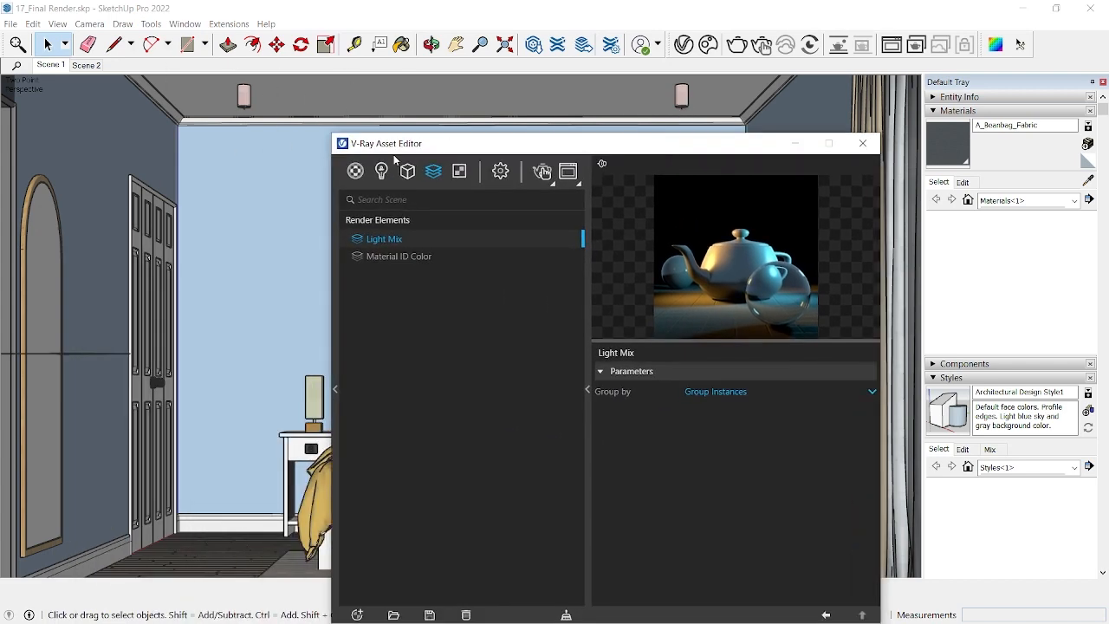
pyautogui.moveTo(385, 143); pyautogui.dragTo(264, 95)
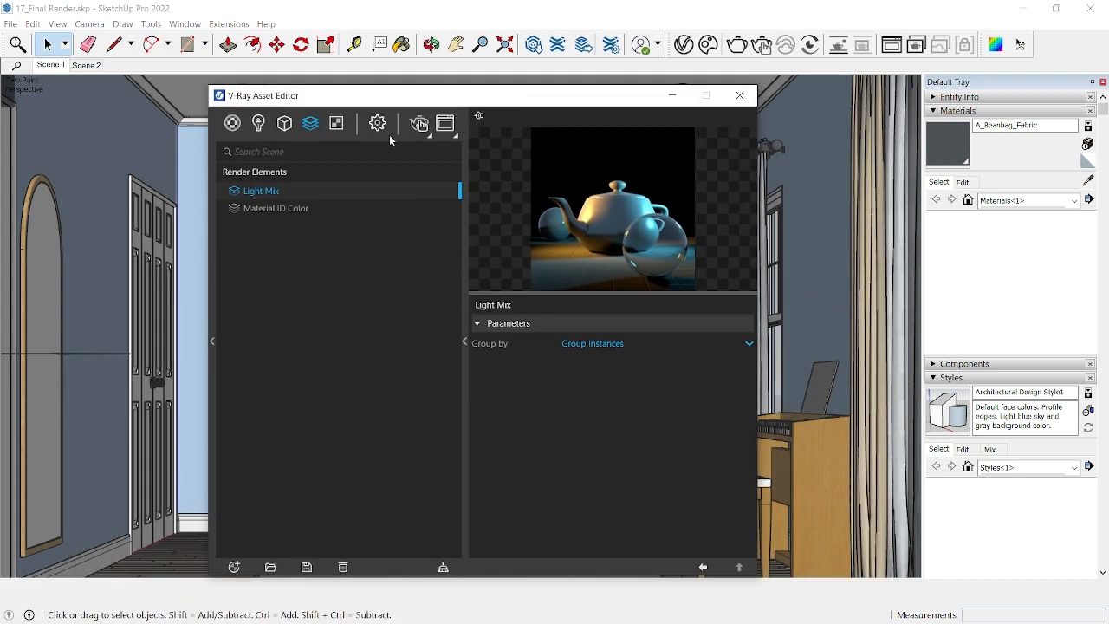
pyautogui.moveTo(310, 123)
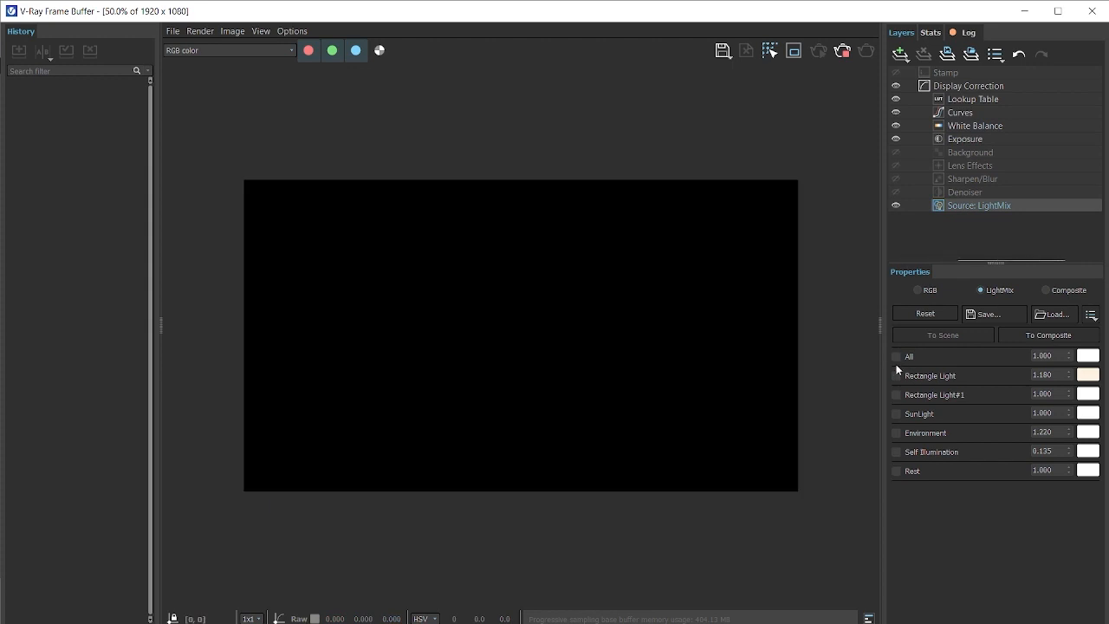
pyautogui.moveTo(900, 356)
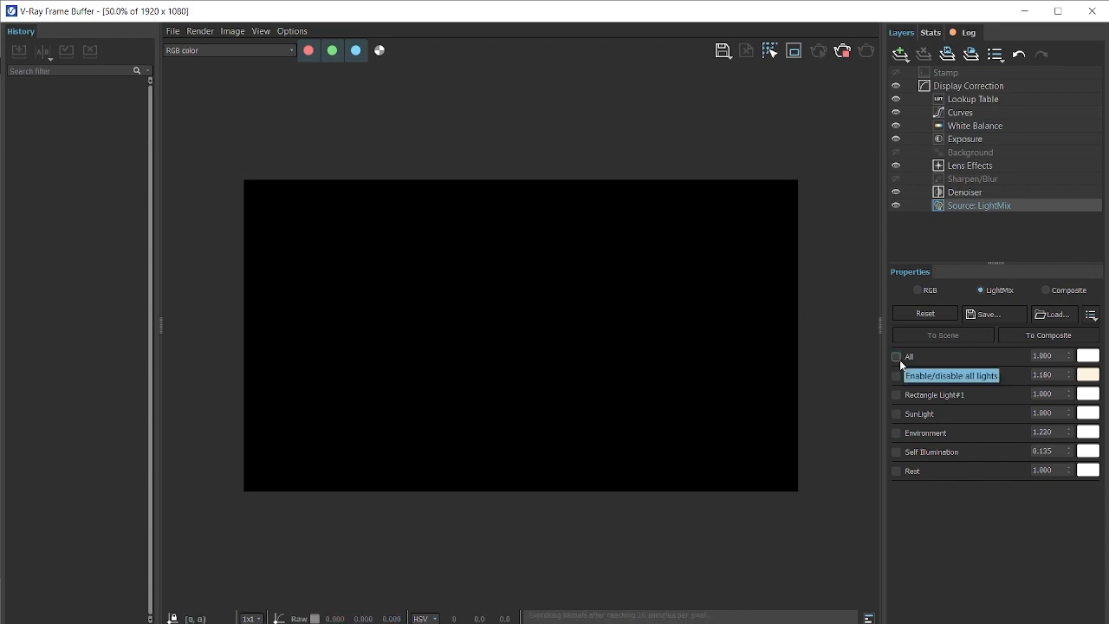
# Toggle All, Rectangle Light, Rectangle Light#1, Environment and Self Illumination in the Light Mix.
pyautogui.click(897, 357)
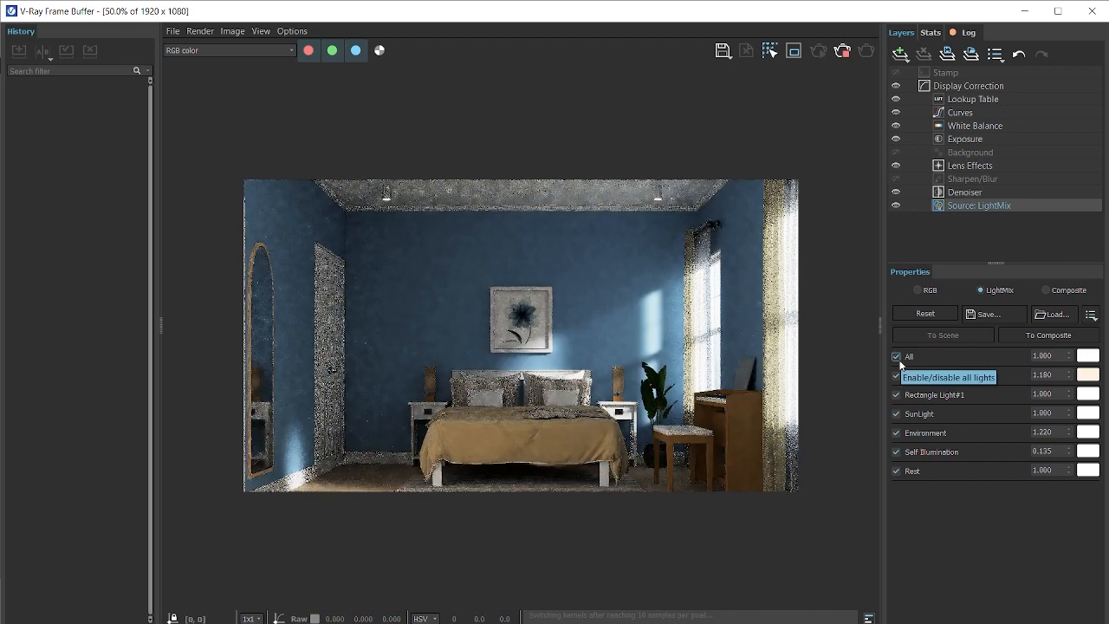
pyautogui.click(896, 356)
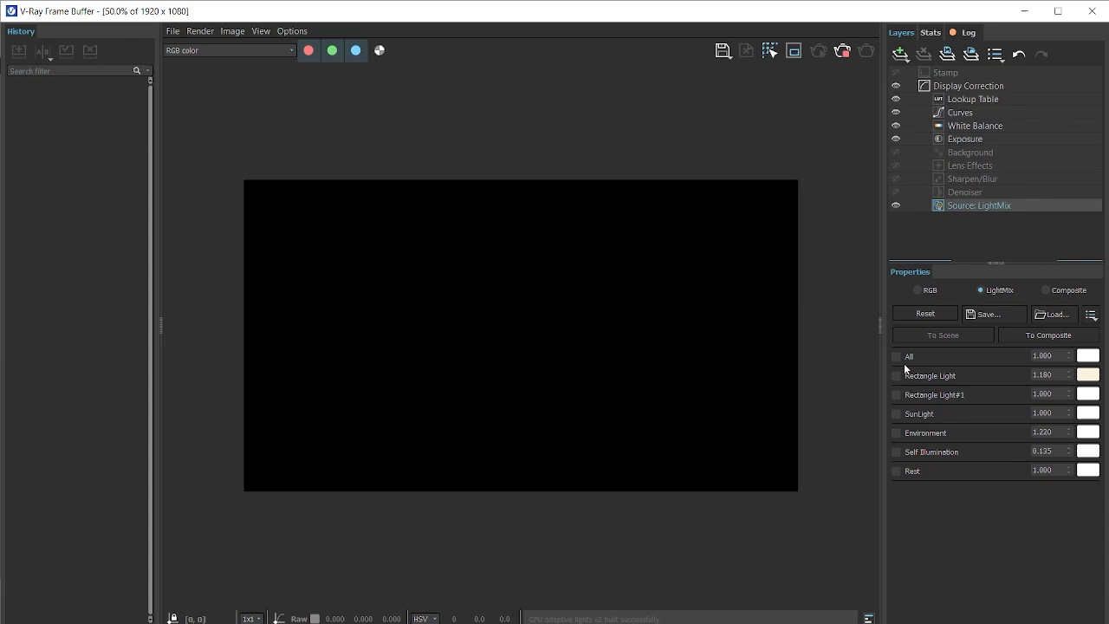
pyautogui.click(896, 375)
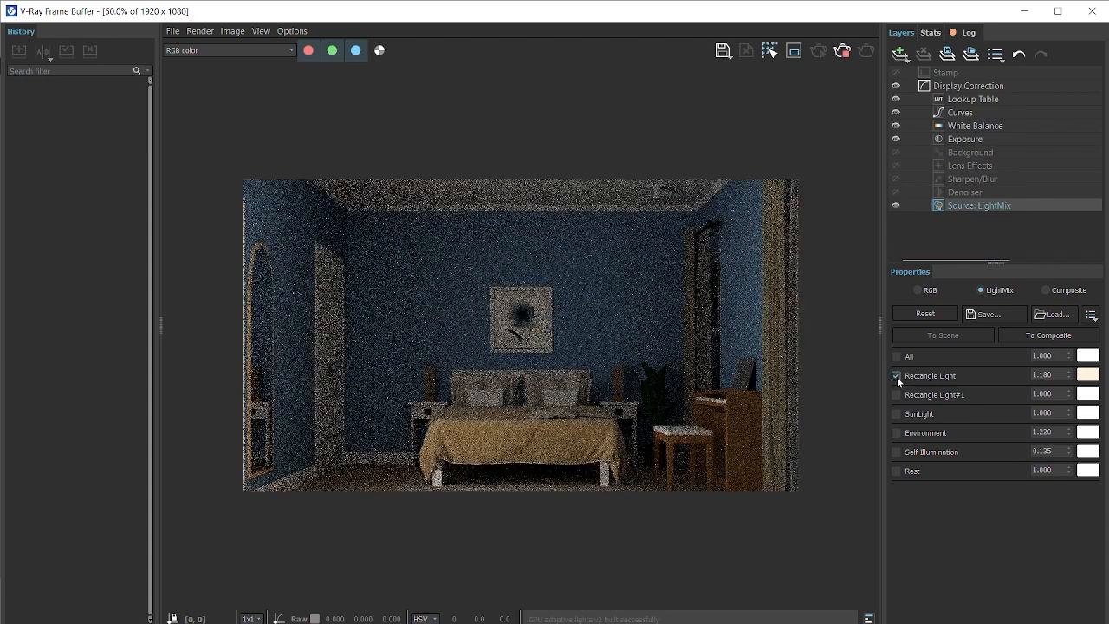
pyautogui.click(896, 375)
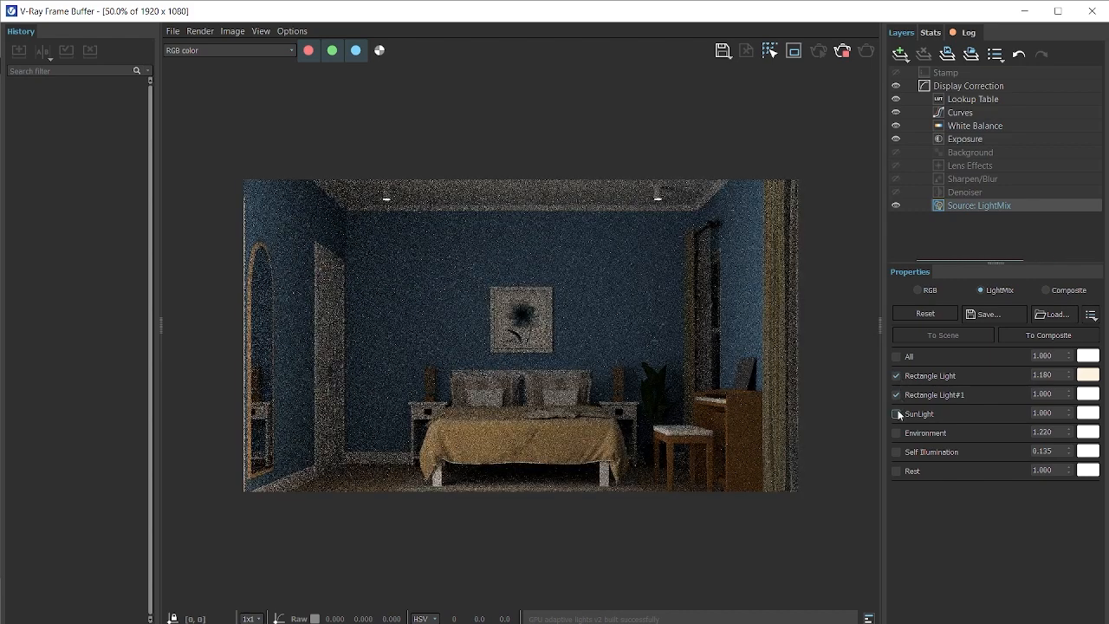
pyautogui.click(896, 413)
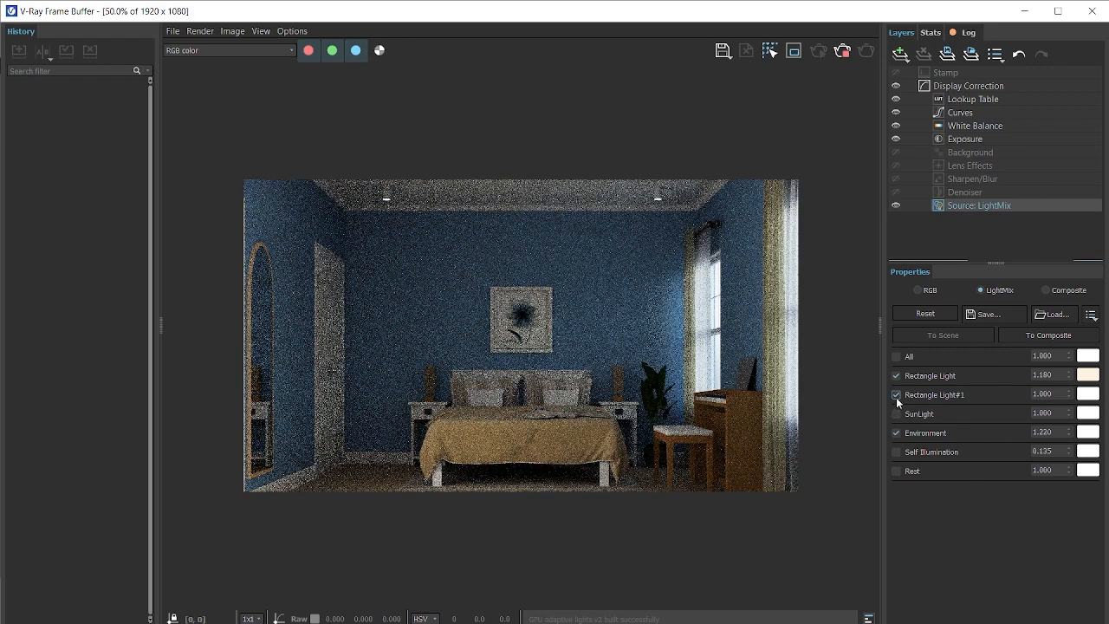
pyautogui.click(897, 395)
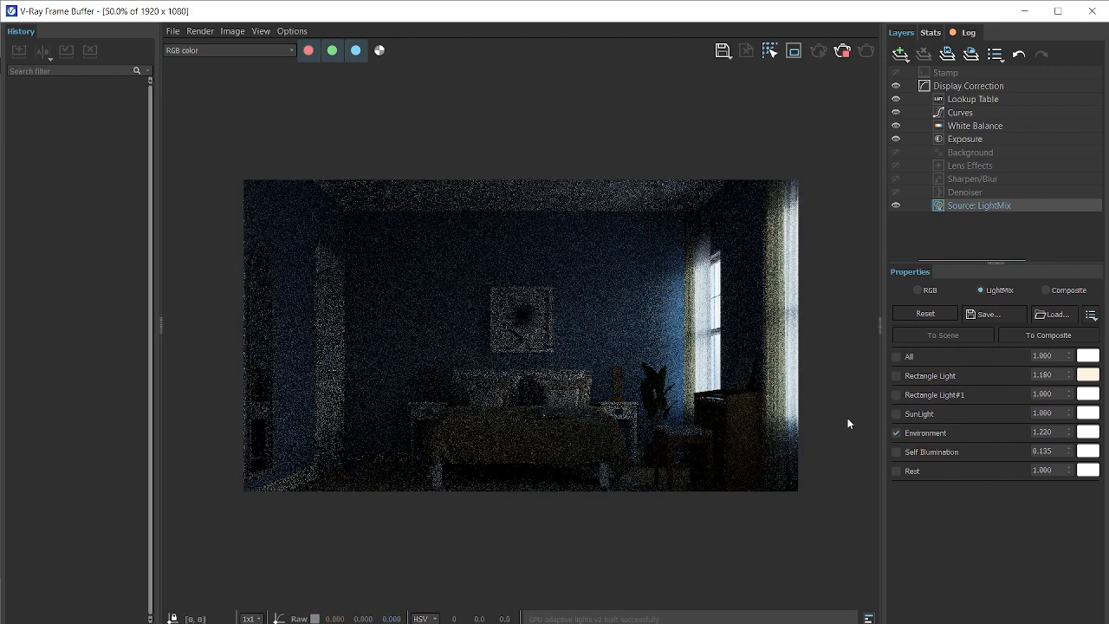
pyautogui.click(896, 451)
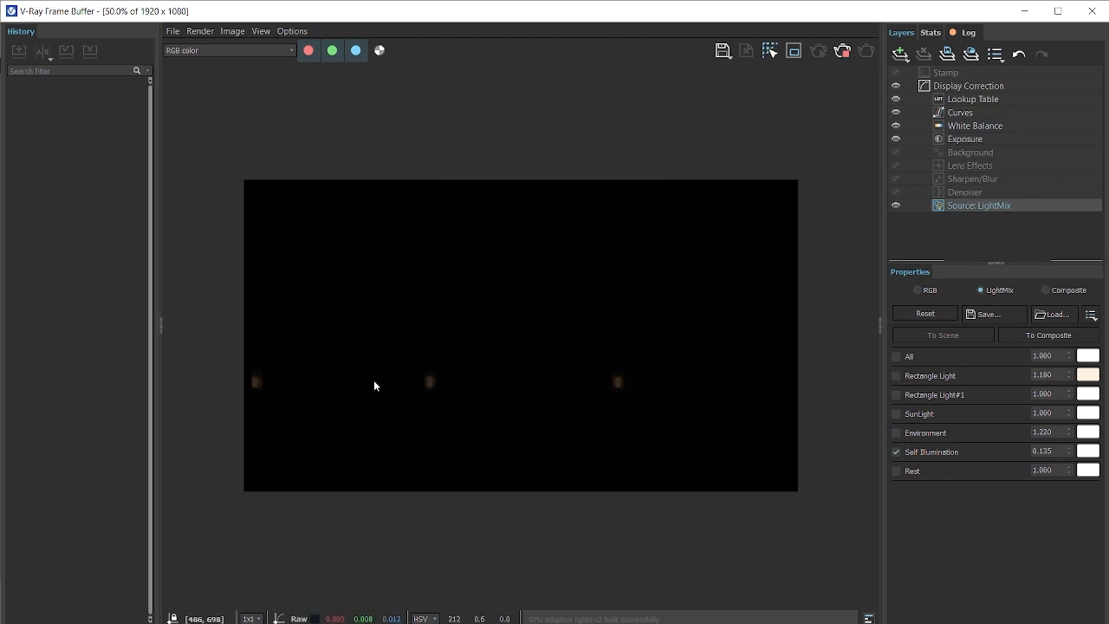
# Give Self Illumination a warm orange colour at intensity 2, then toggle Environment and All layers.
pyautogui.click(1051, 450)
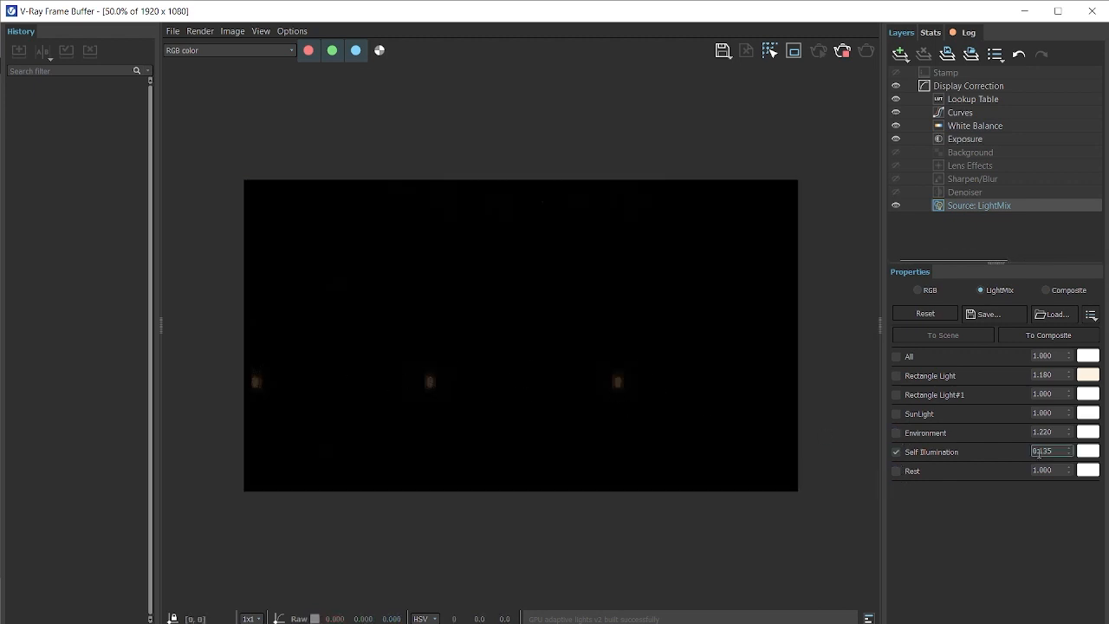
pyautogui.write('100.000')
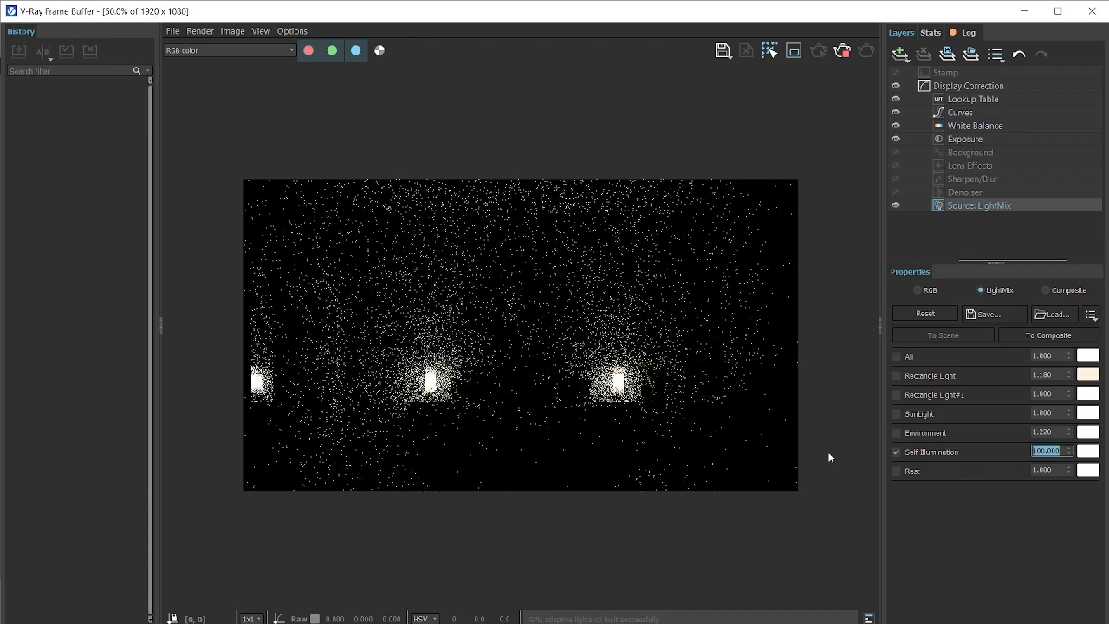
pyautogui.click(1088, 450)
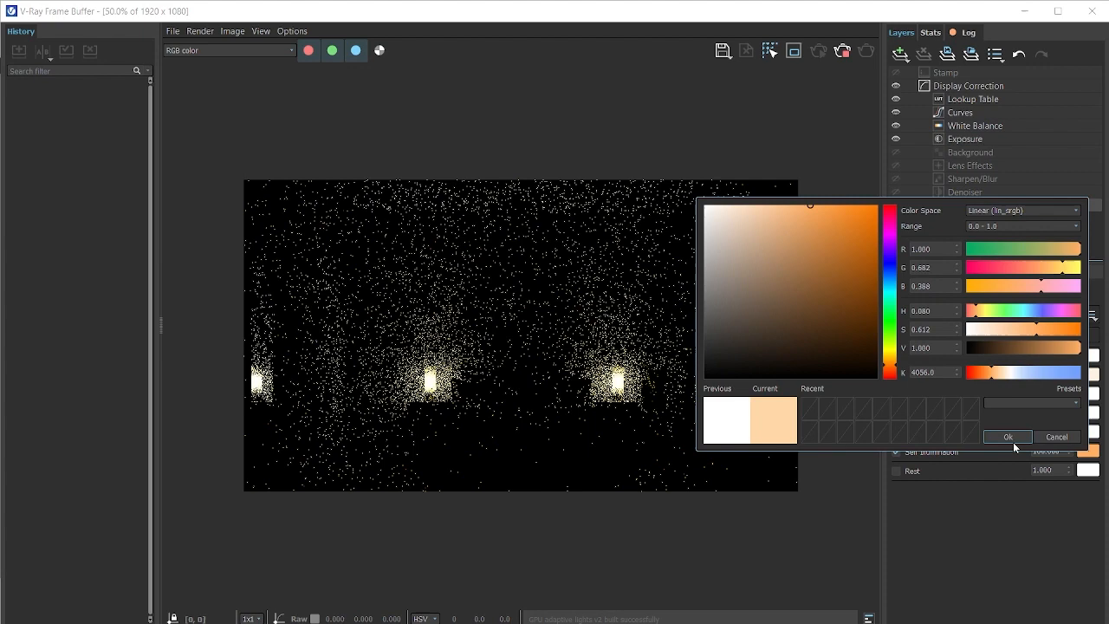
pyautogui.click(1007, 437)
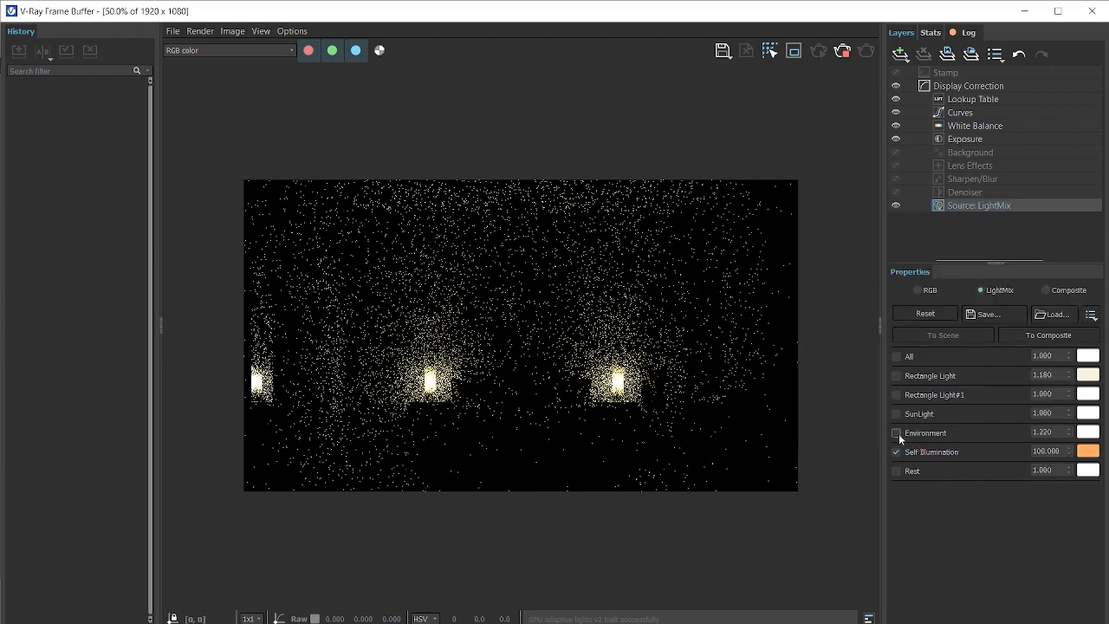
pyautogui.click(896, 414)
pyautogui.write('2.000')
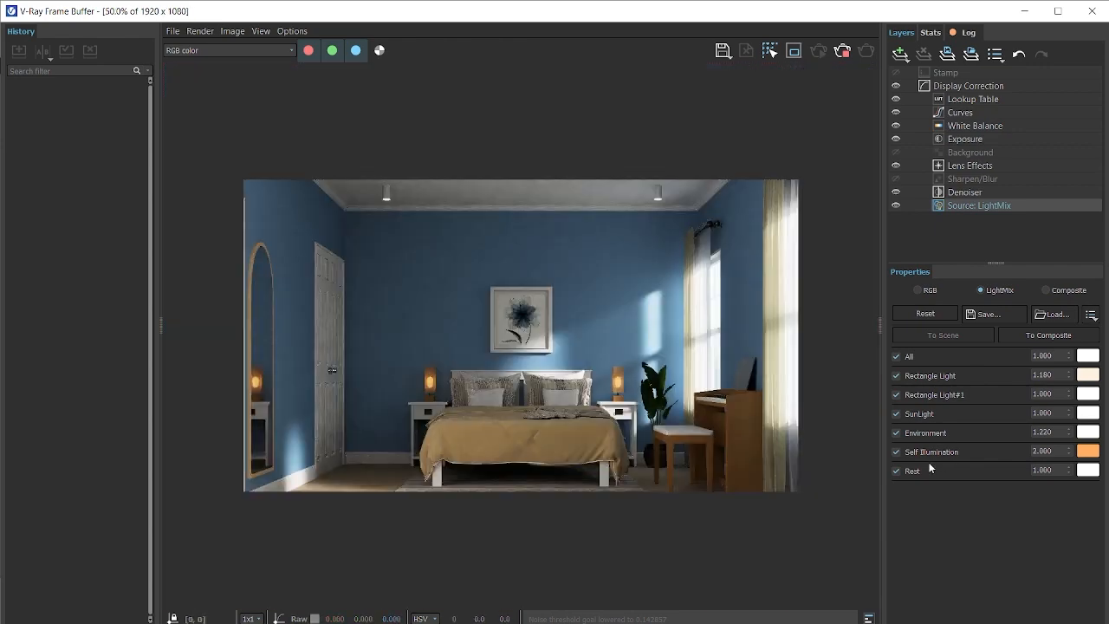
pyautogui.click(895, 356)
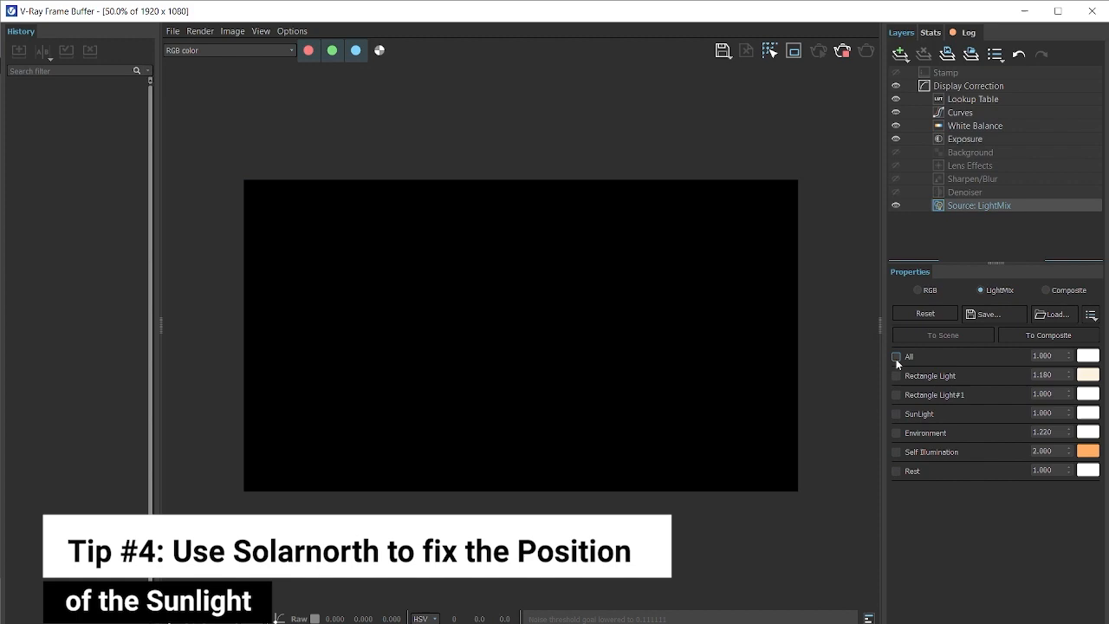
# Uncheck the remaining LightMix layer and close the V-Ray Asset Editor over the model.
pyautogui.click(896, 413)
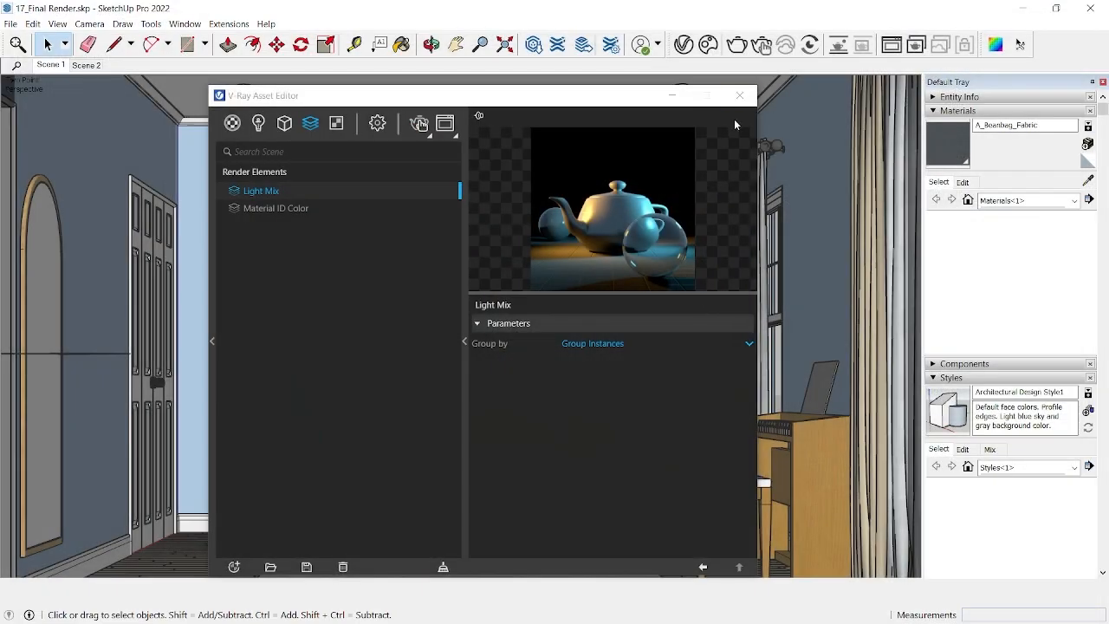
pyautogui.click(739, 96)
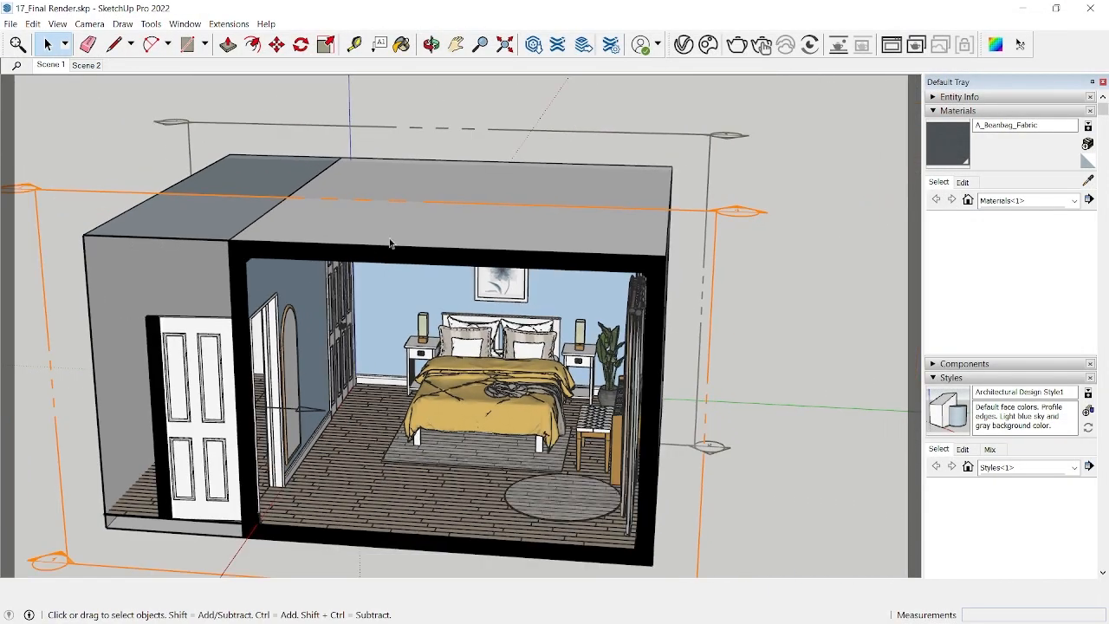
pyautogui.click(57, 23)
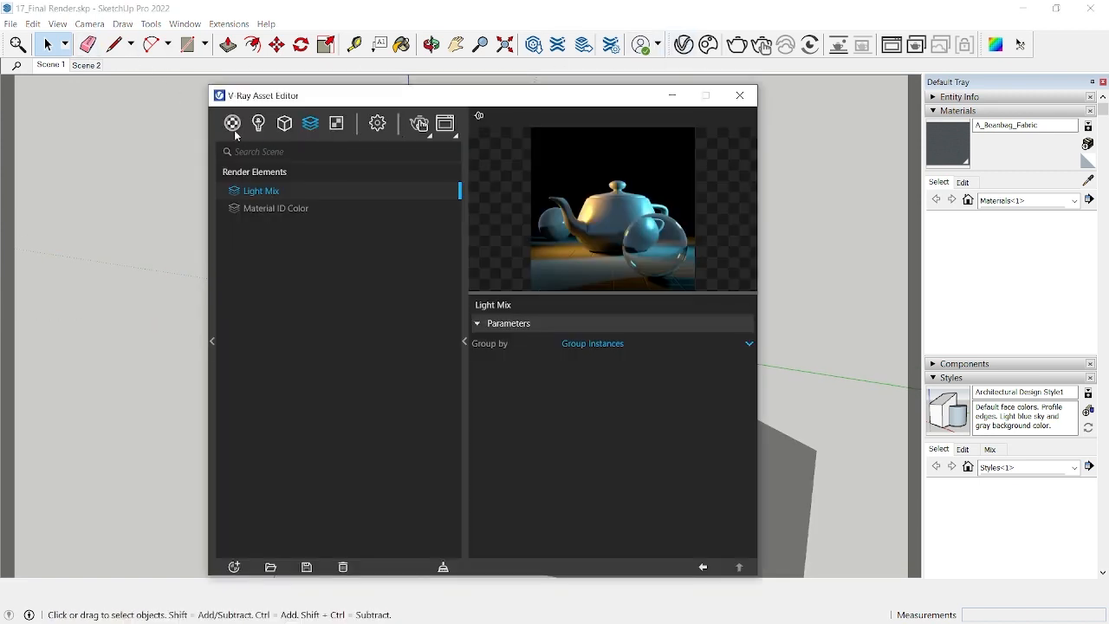
# Switch off SunLight's Custom Orientation in the Lights tab and close the Asset Editor.
pyautogui.click(258, 122)
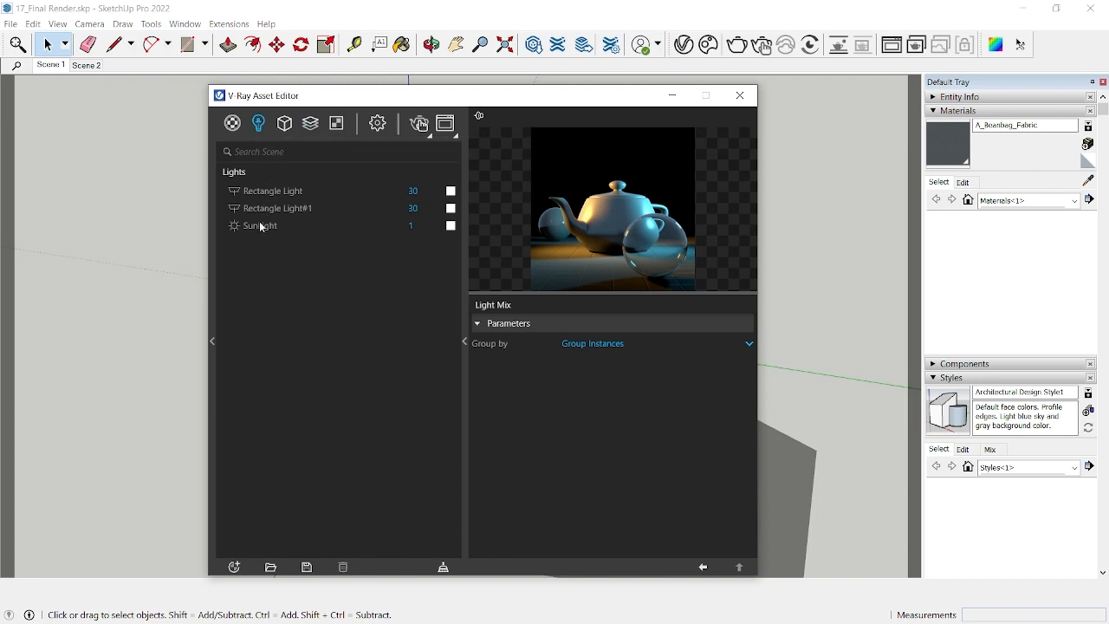
pyautogui.click(260, 226)
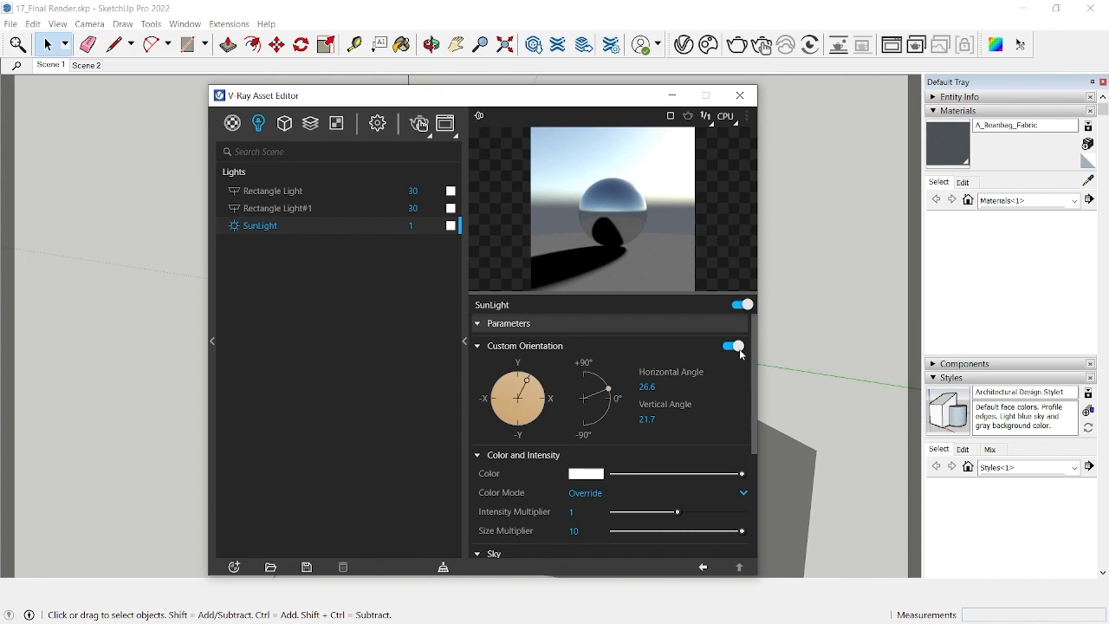
pyautogui.click(737, 345)
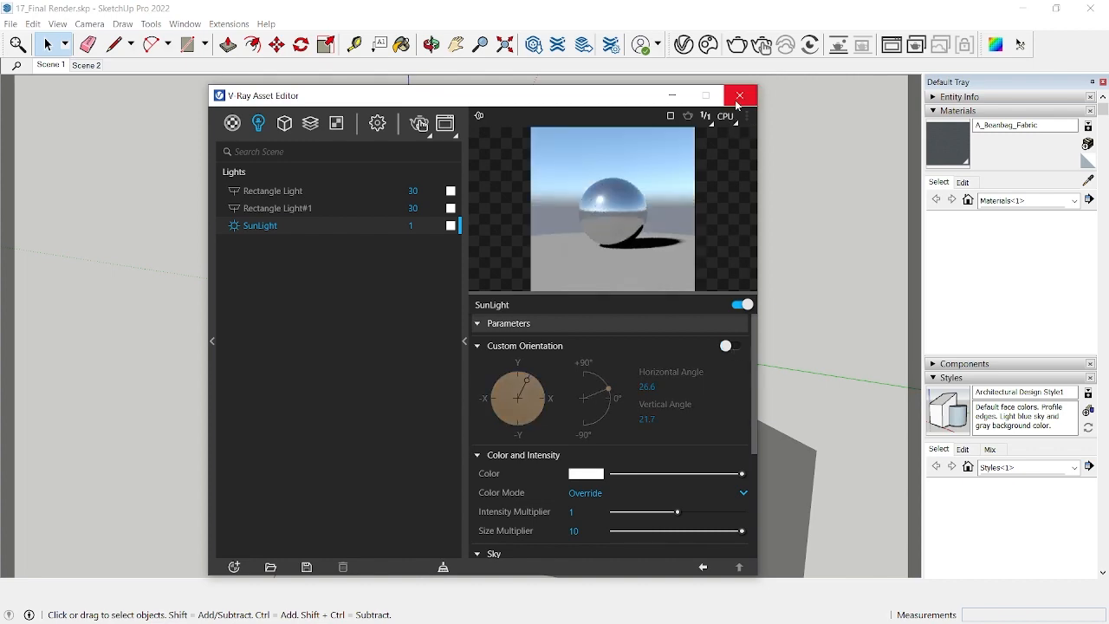
pyautogui.click(740, 95)
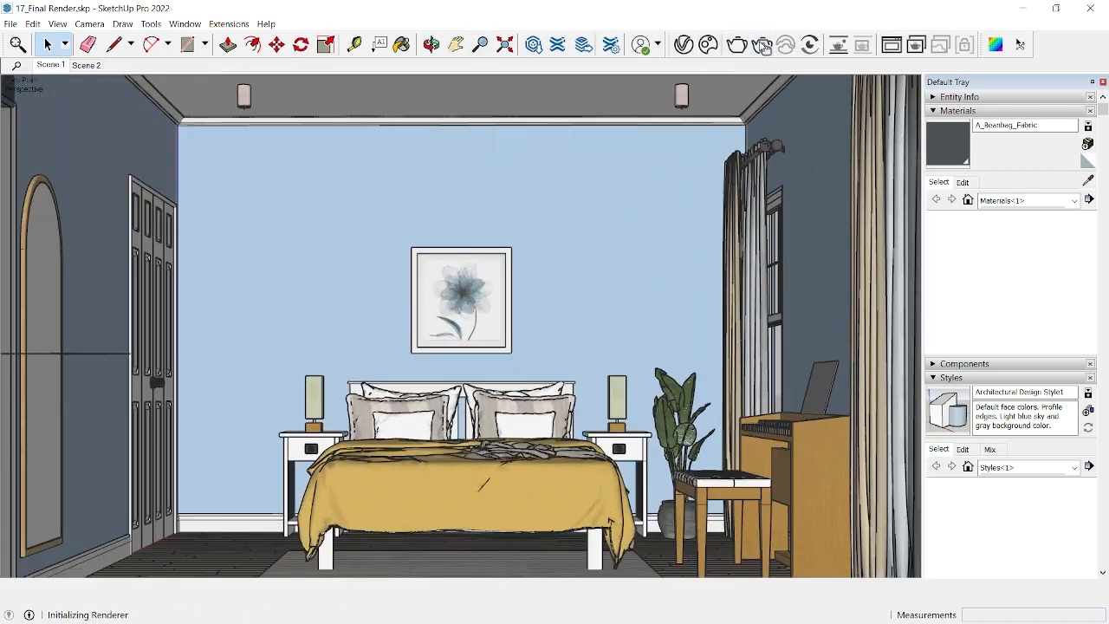
# Run an interactive render previewing SunLight alone in the Light Mix, then stop it.
pyautogui.click(761, 44)
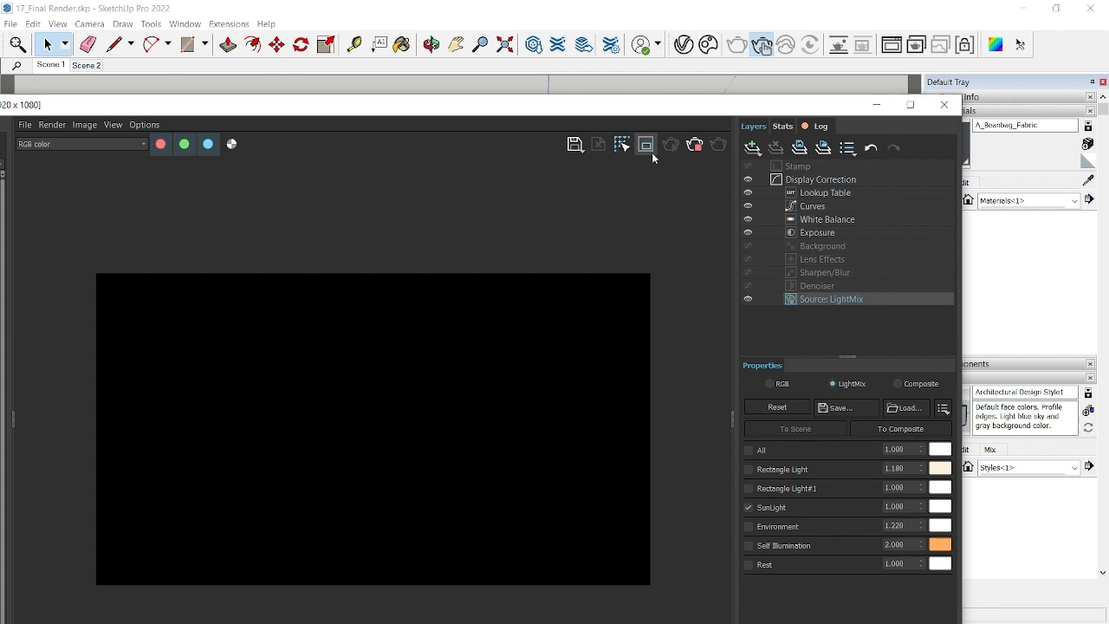
pyautogui.click(646, 143)
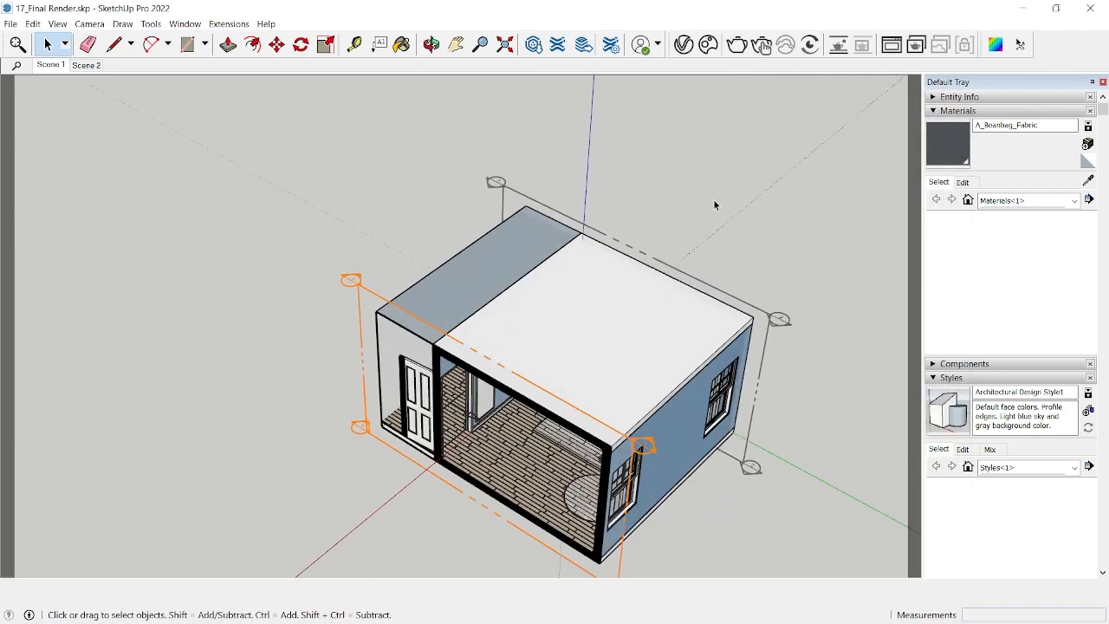
# Search 'solar' in the Extension Warehouse and install Solar North, confirming the success message.
pyautogui.click(228, 24)
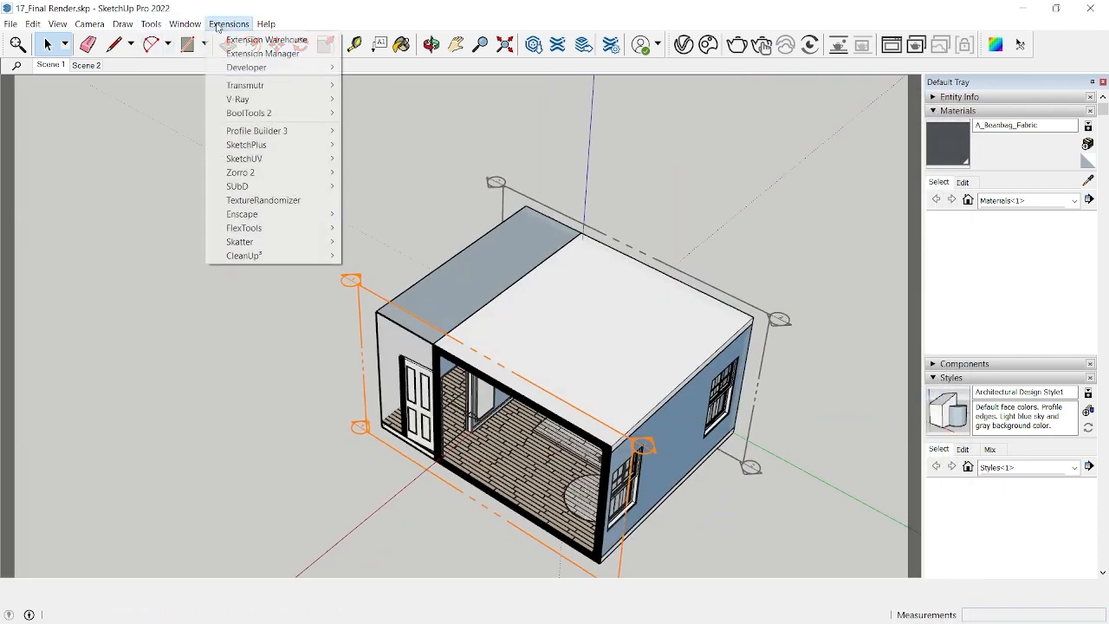
pyautogui.click(266, 40)
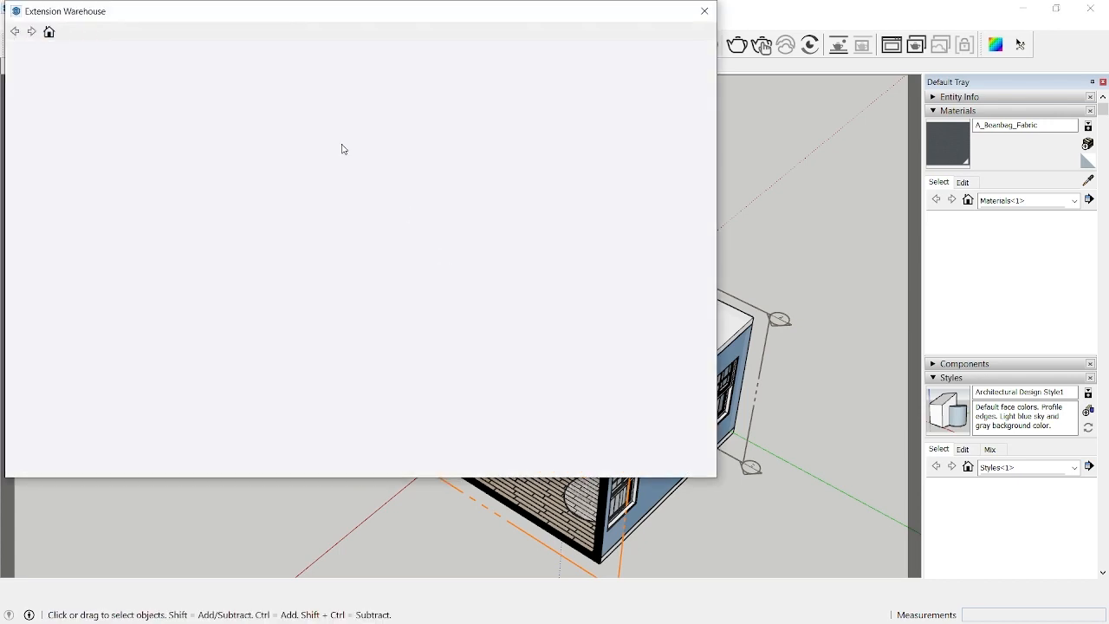
pyautogui.write('solar')
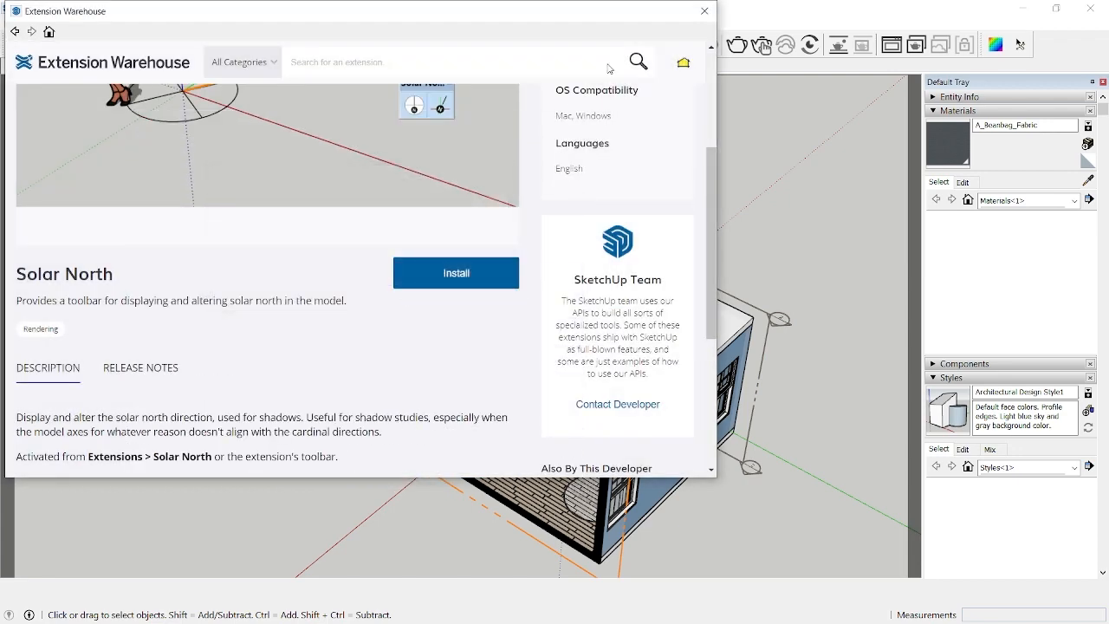
pyautogui.click(456, 272)
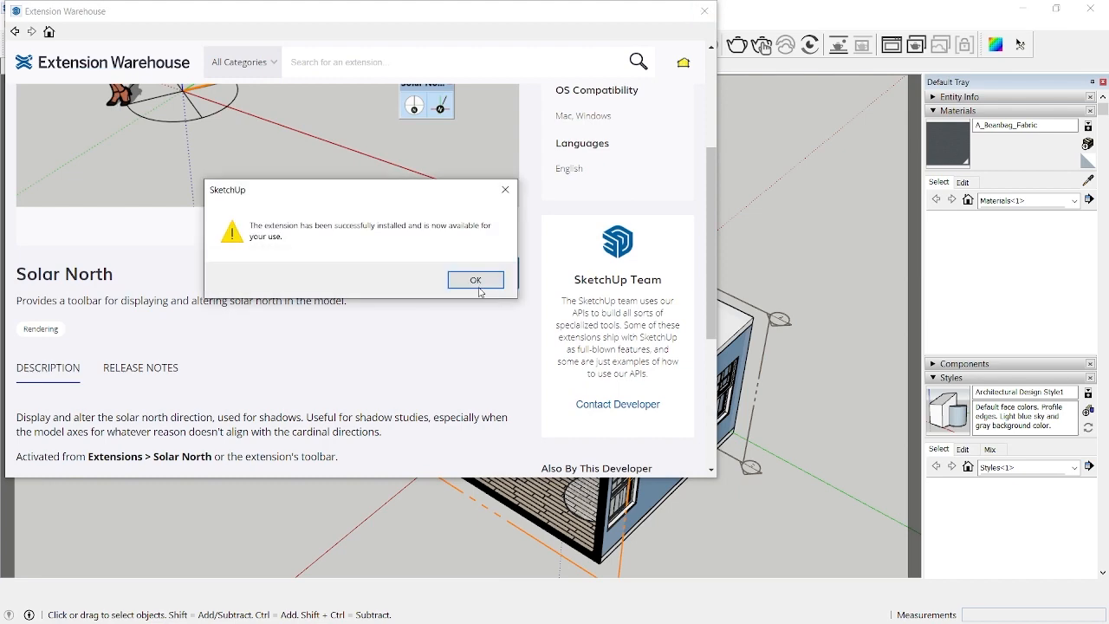
pyautogui.click(475, 279)
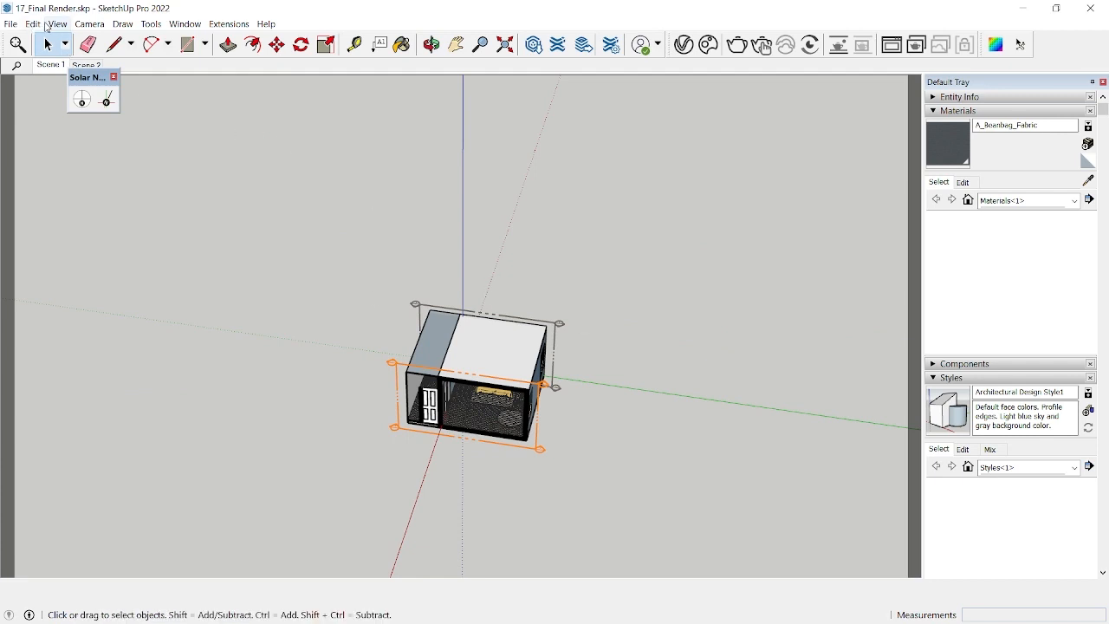
pyautogui.moveTo(94, 173)
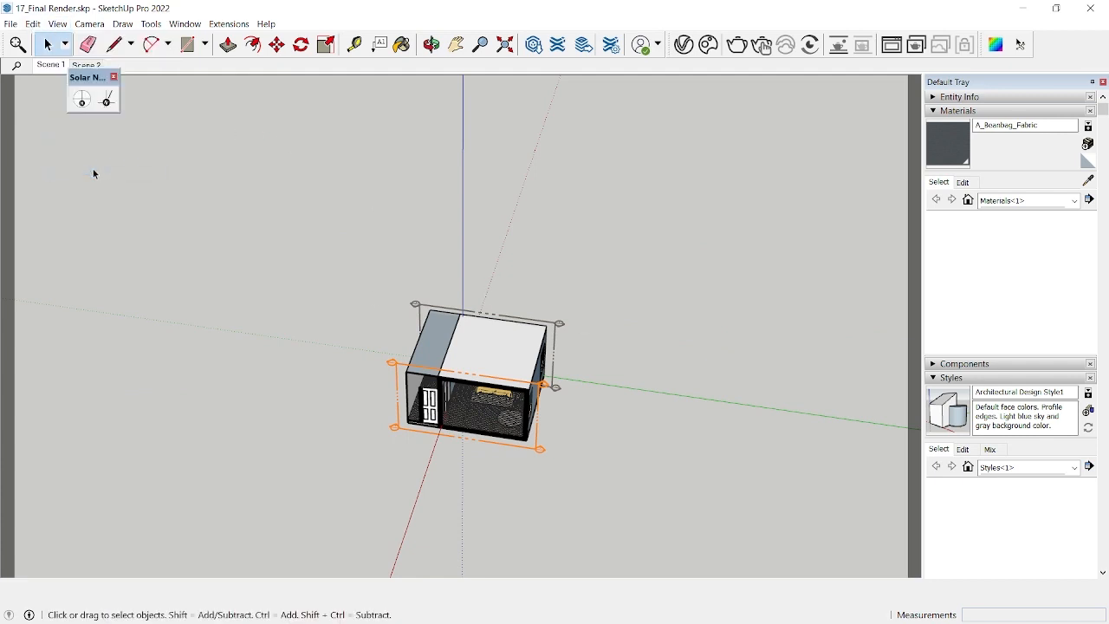
# Display the model's north direction with Solar North, then begin placing a new north line.
pyautogui.click(82, 99)
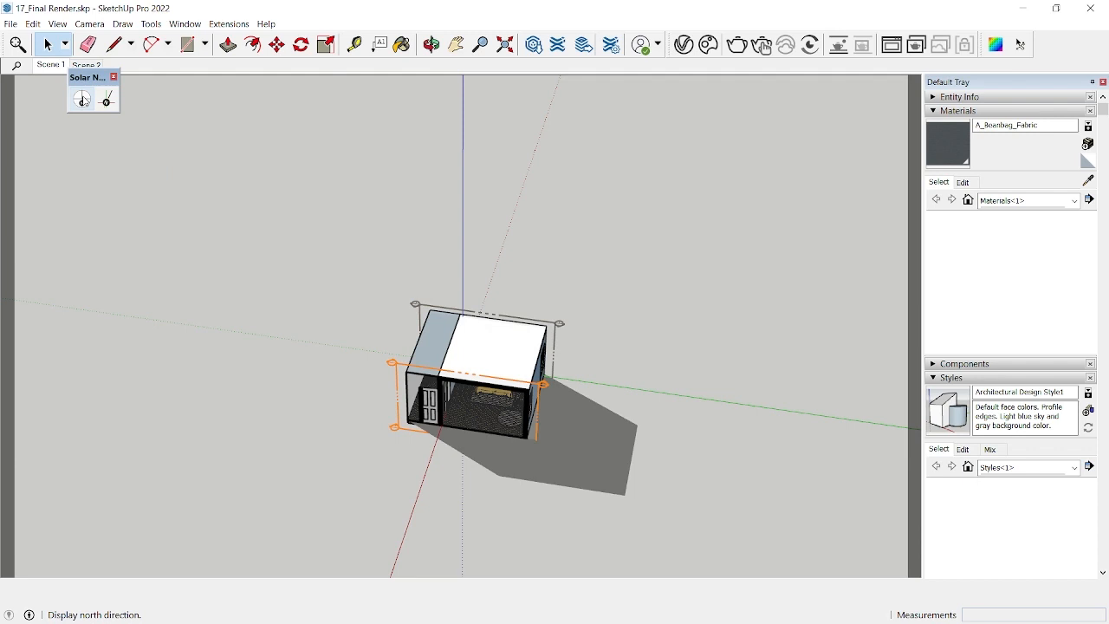
pyautogui.moveTo(108, 98)
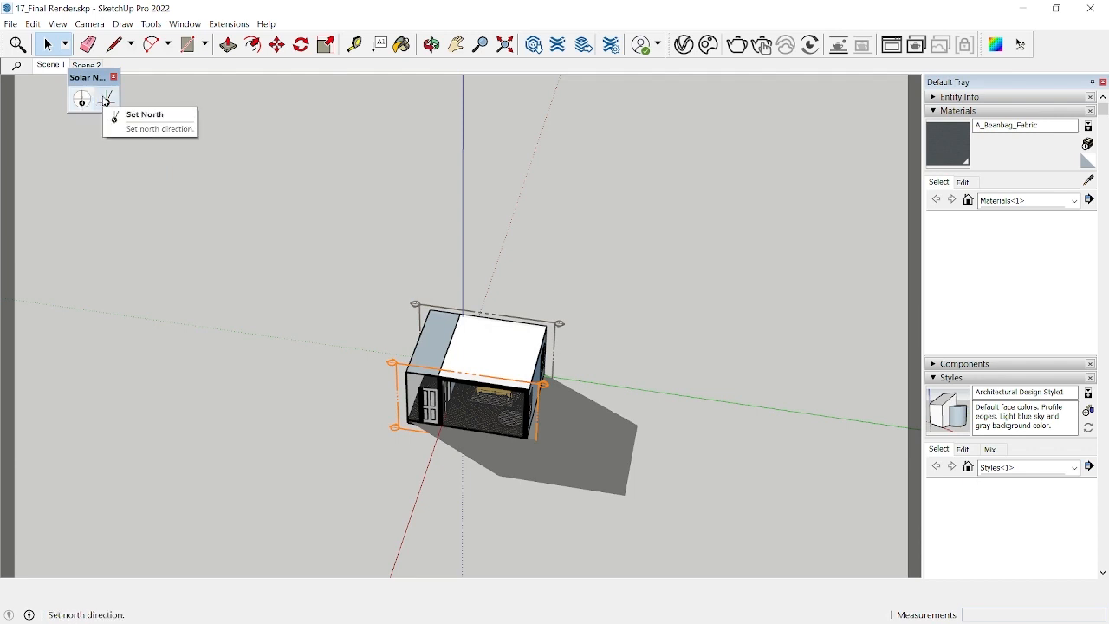
pyautogui.click(107, 98)
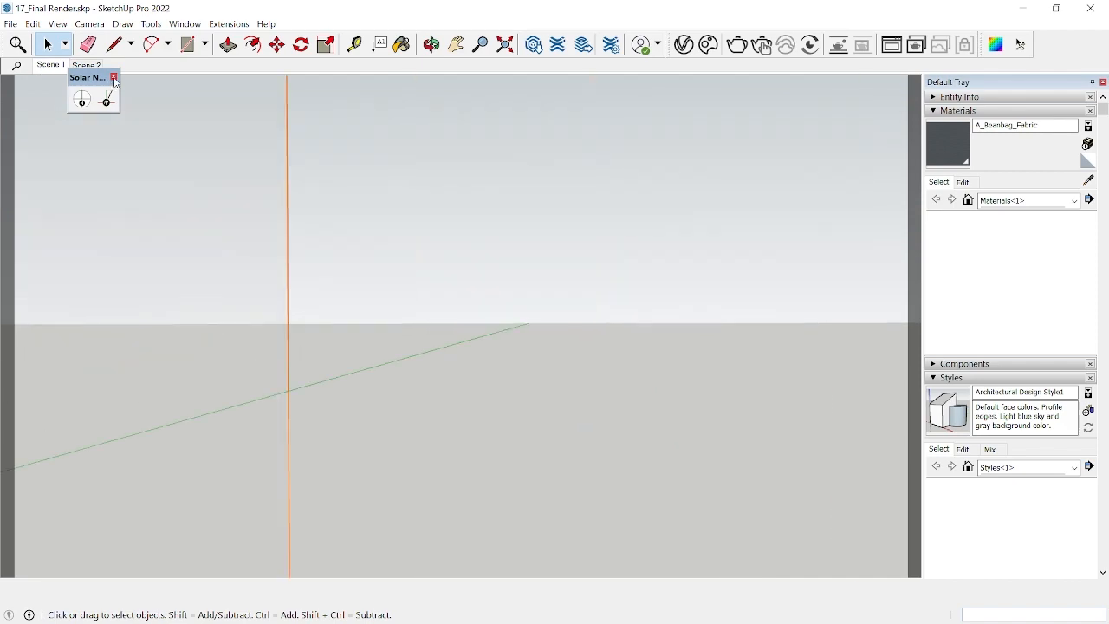
# Close the Solar North toolbar and orbit to view the room box from above.
pyautogui.click(86, 64)
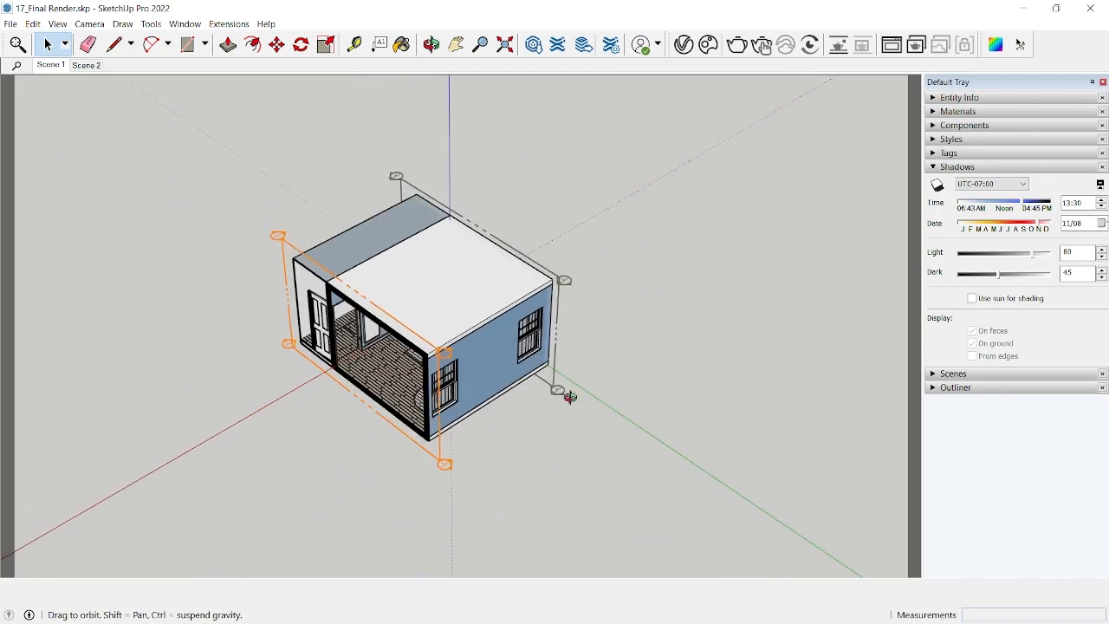
pyautogui.moveTo(563, 394); pyautogui.dragTo(550, 284)
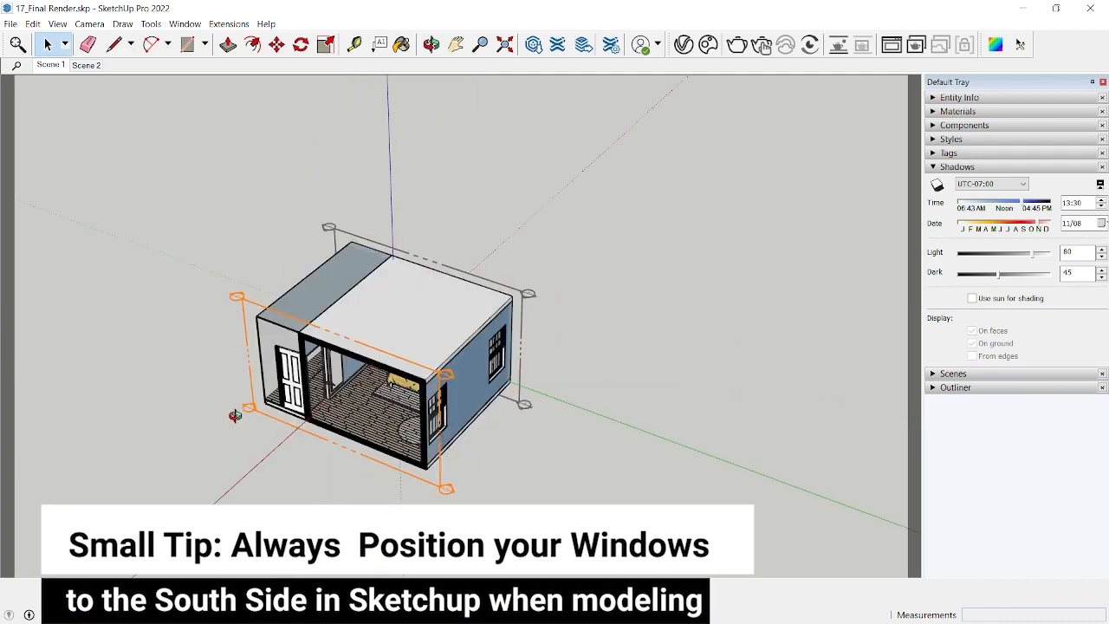
pyautogui.moveTo(234, 414); pyautogui.dragTo(634, 403)
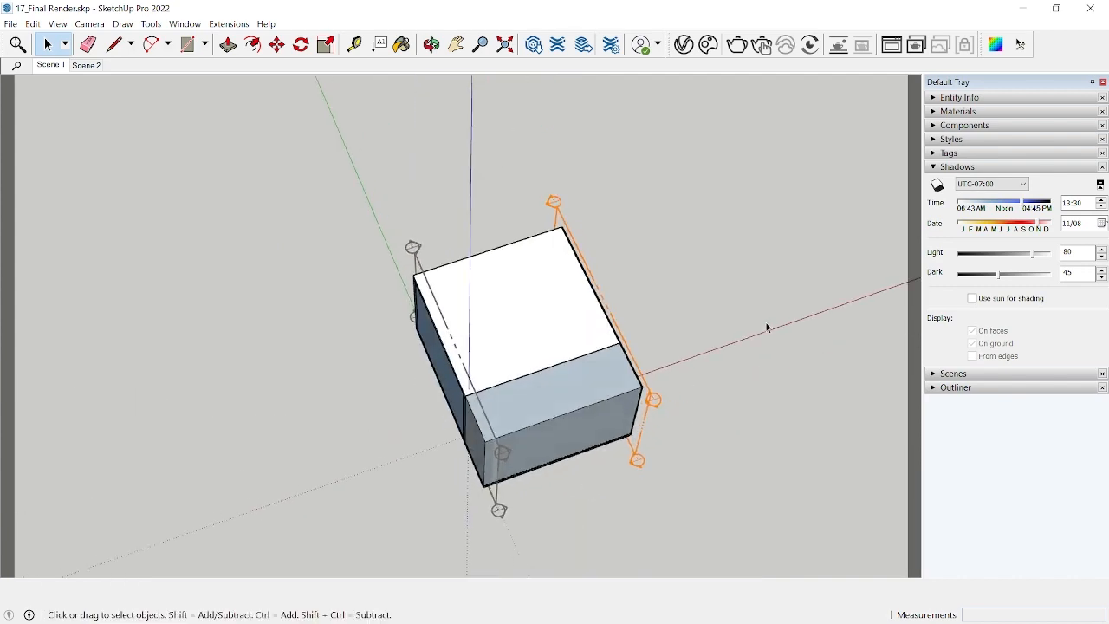
pyautogui.moveTo(319, 509)
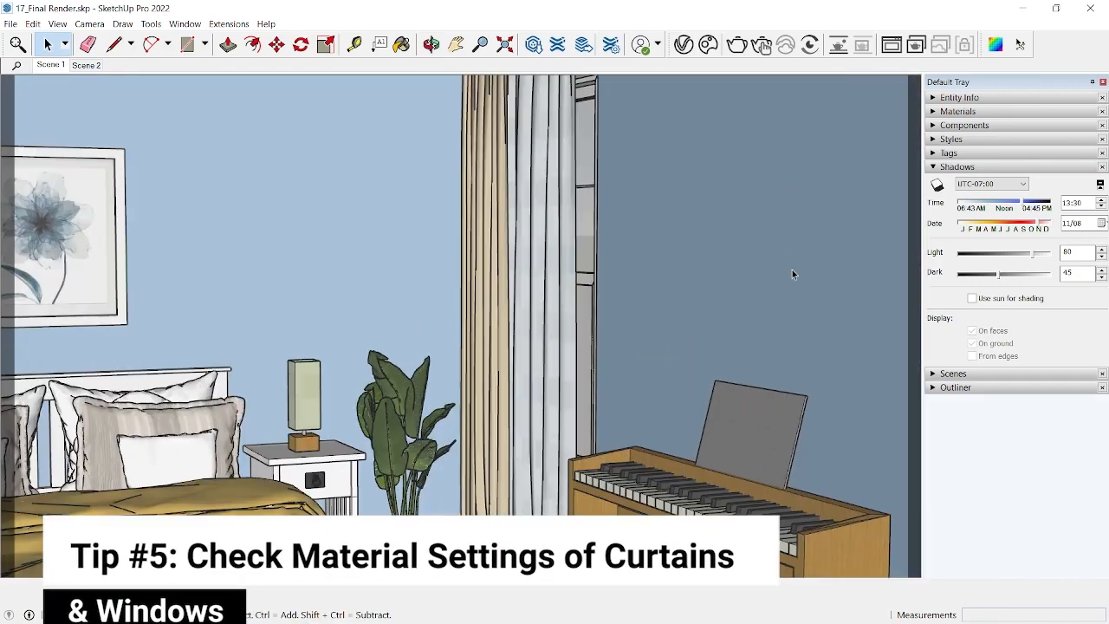
# Sample the curtain material with Paint Bucket and open its front material in the Asset Editor.
pyautogui.click(401, 44)
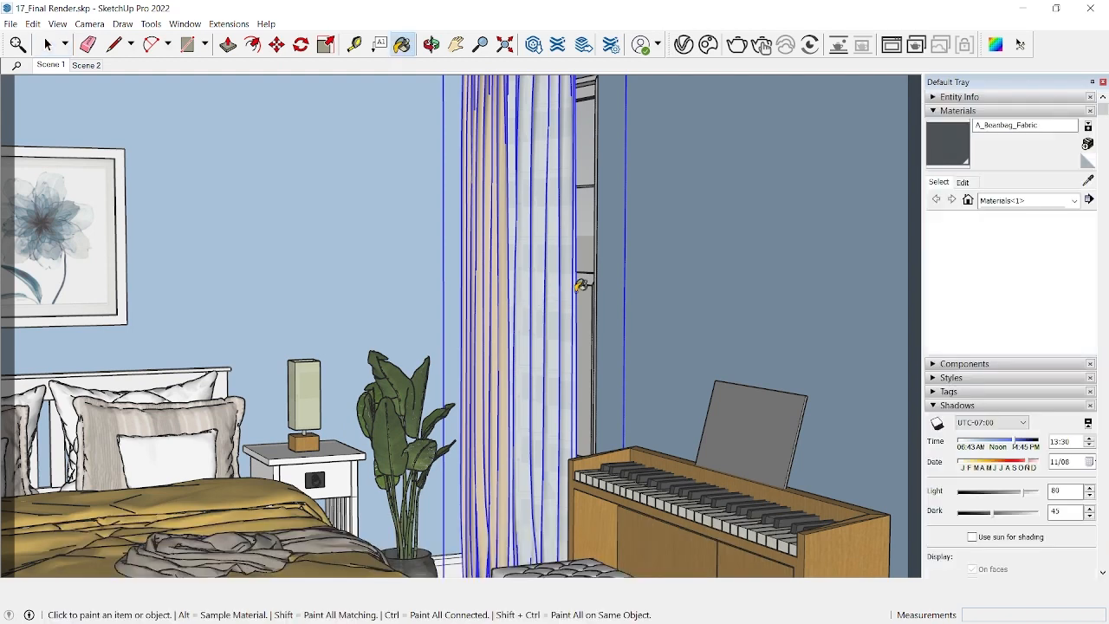
pyautogui.click(548, 204)
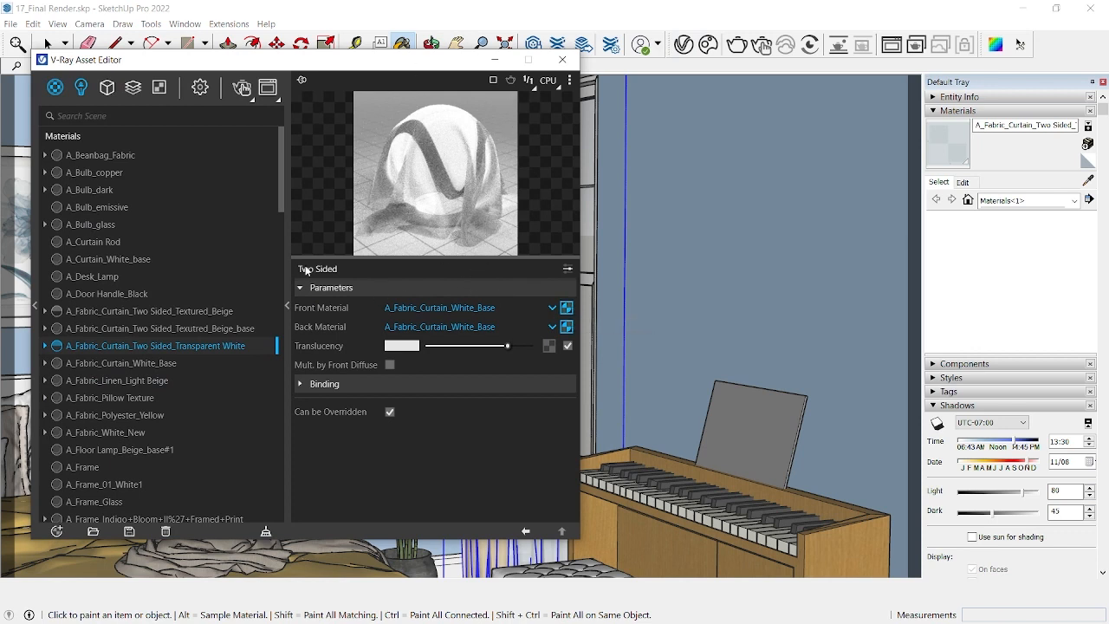
pyautogui.click(566, 308)
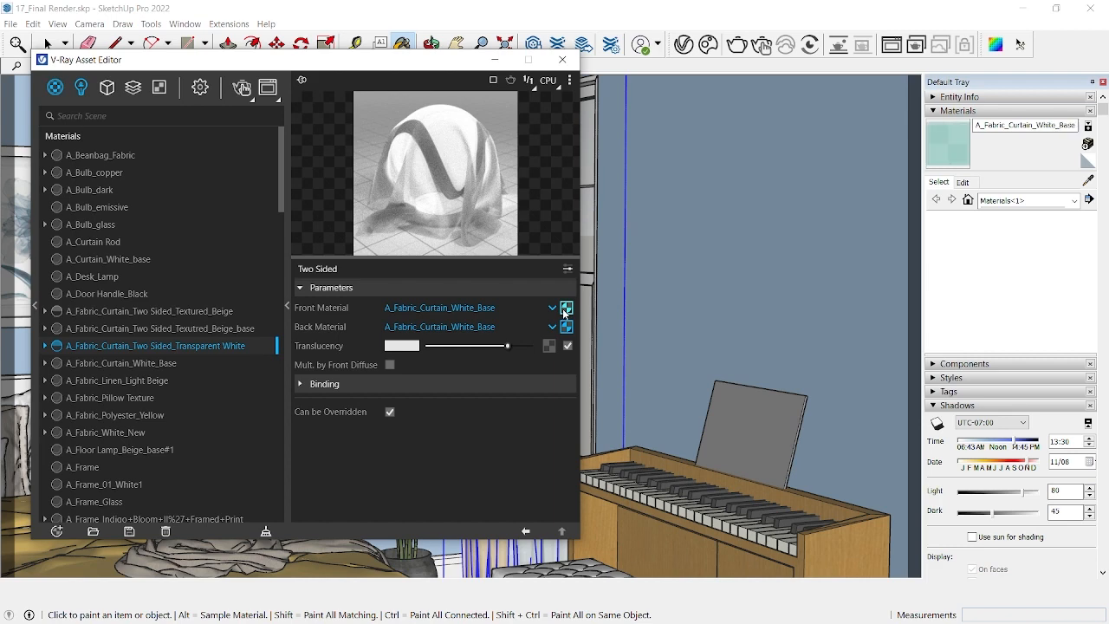
pyautogui.click(121, 362)
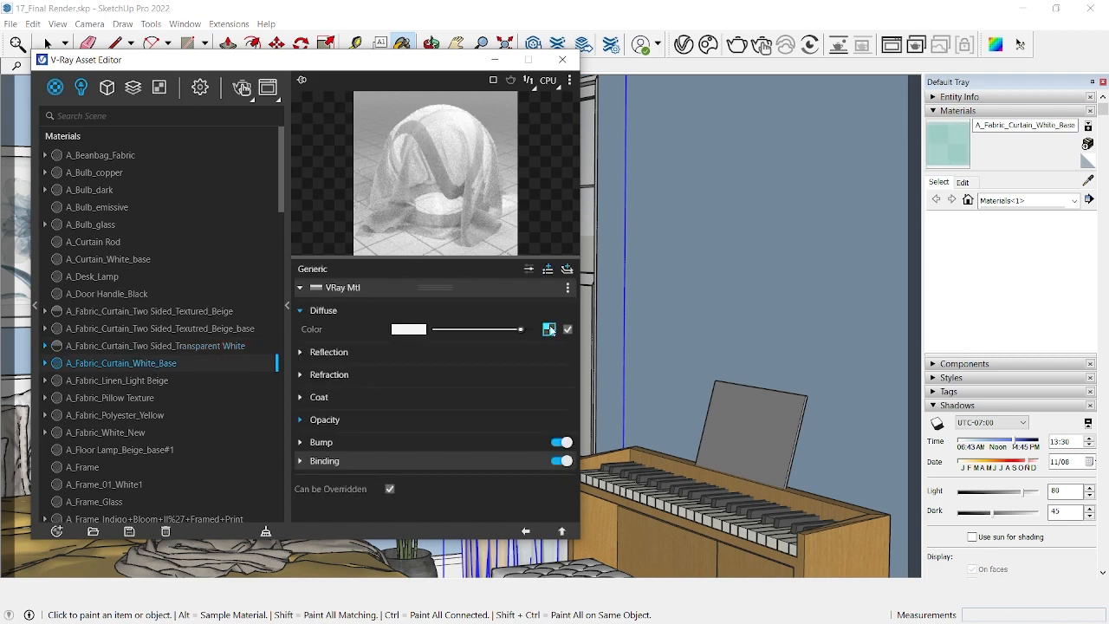
# Inspect the Falloff diffuse texture, then raise the two-sided curtain's translucency to full white.
pyautogui.click(549, 329)
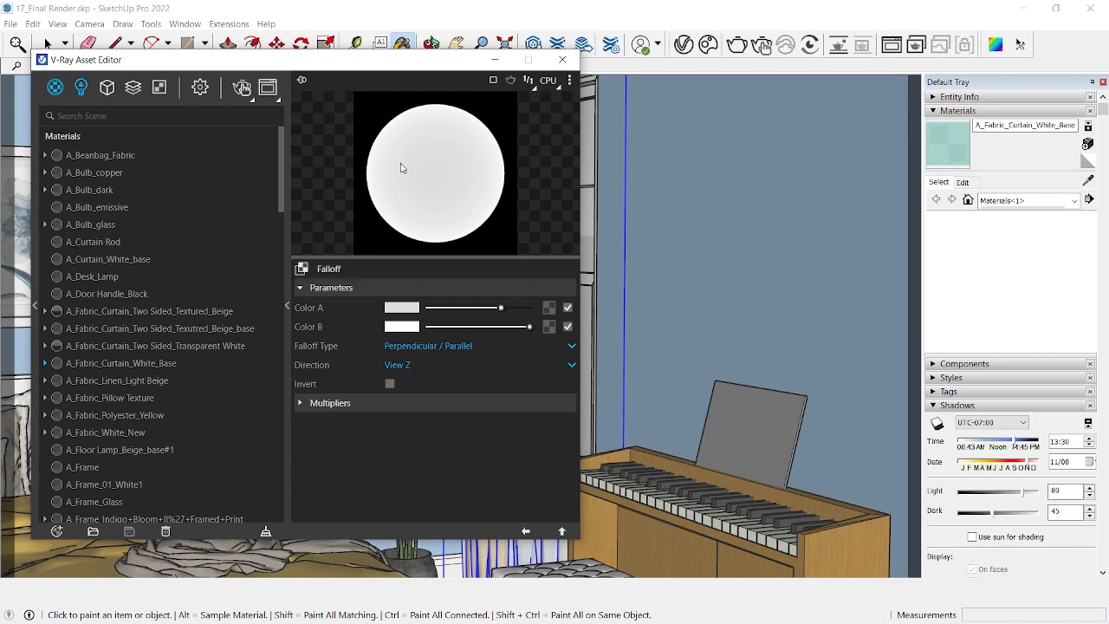
pyautogui.click(121, 362)
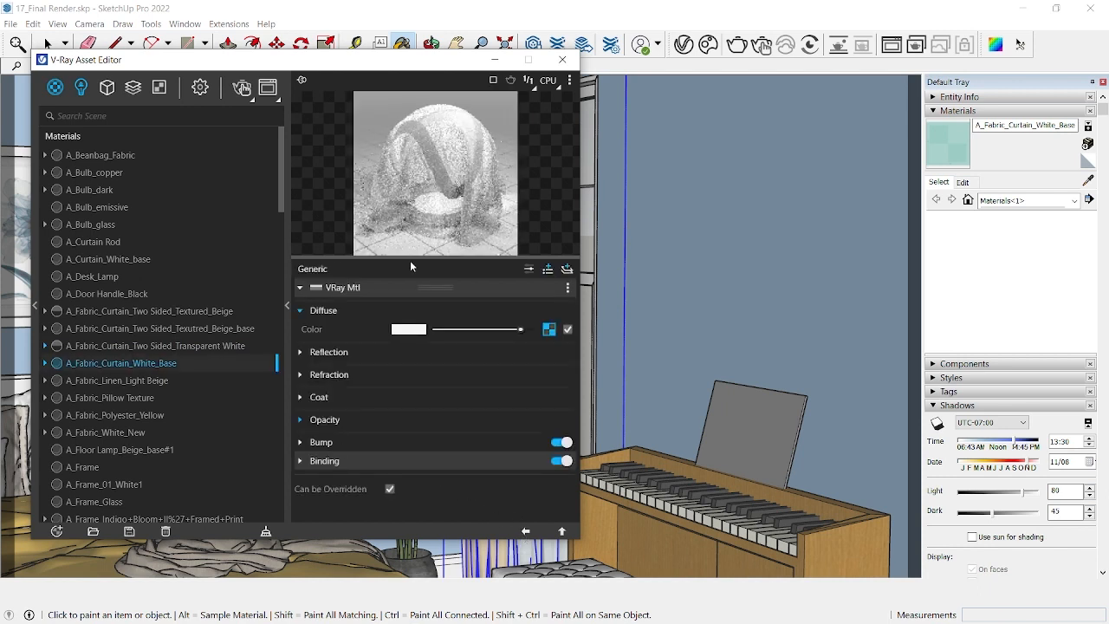
pyautogui.moveTo(527, 530)
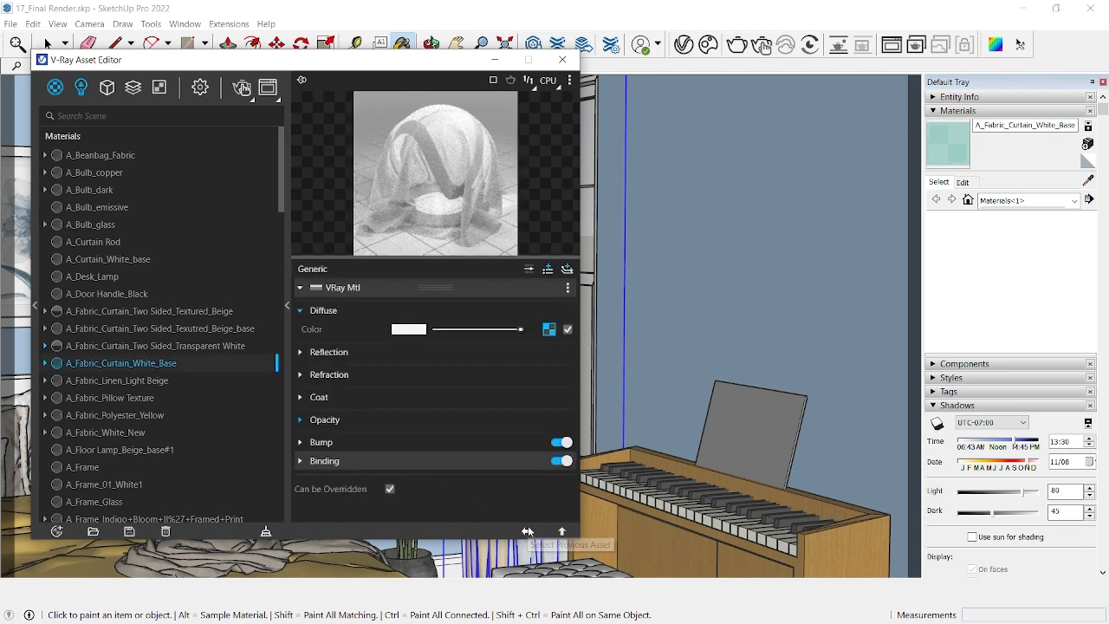
pyautogui.click(154, 346)
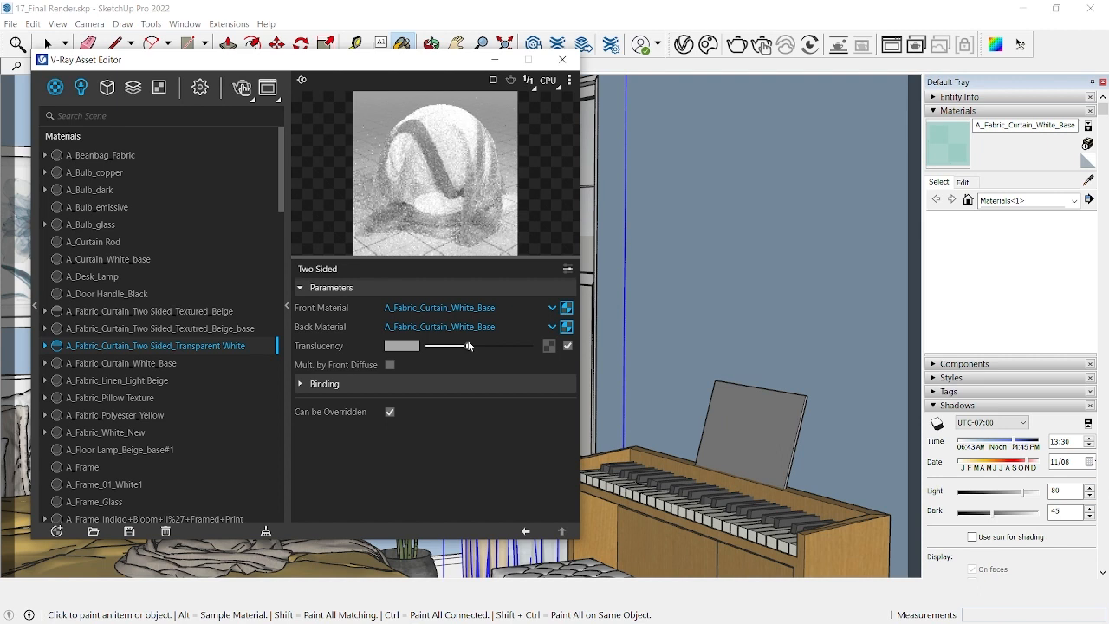
pyautogui.moveTo(468, 345); pyautogui.dragTo(521, 345)
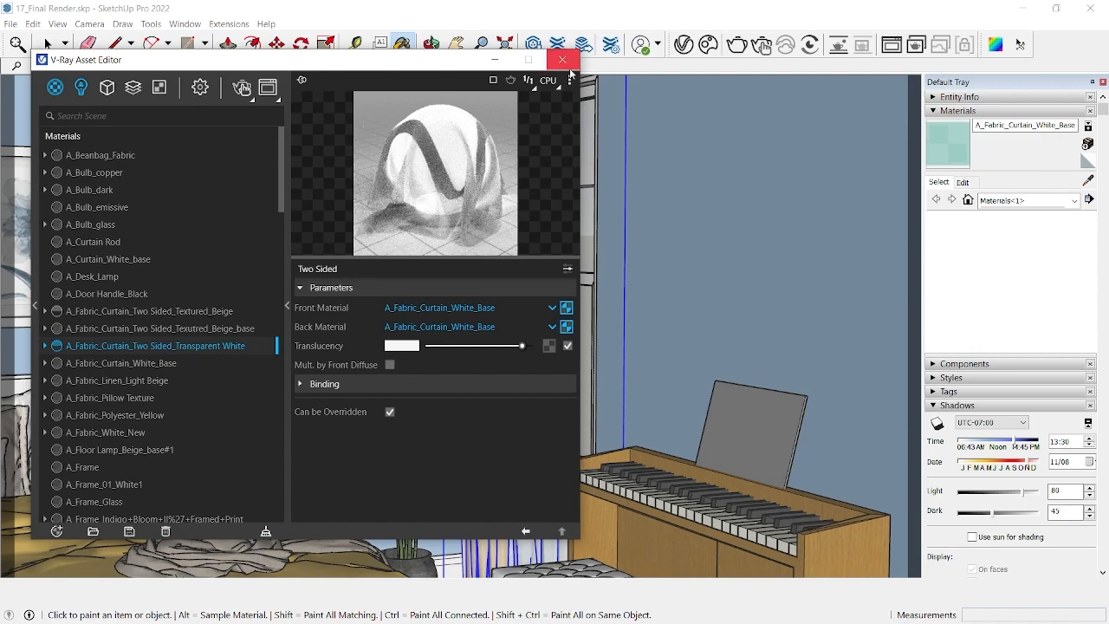
# Close the Asset Editor and sample the A_Glass_Window material from the window.
pyautogui.click(563, 60)
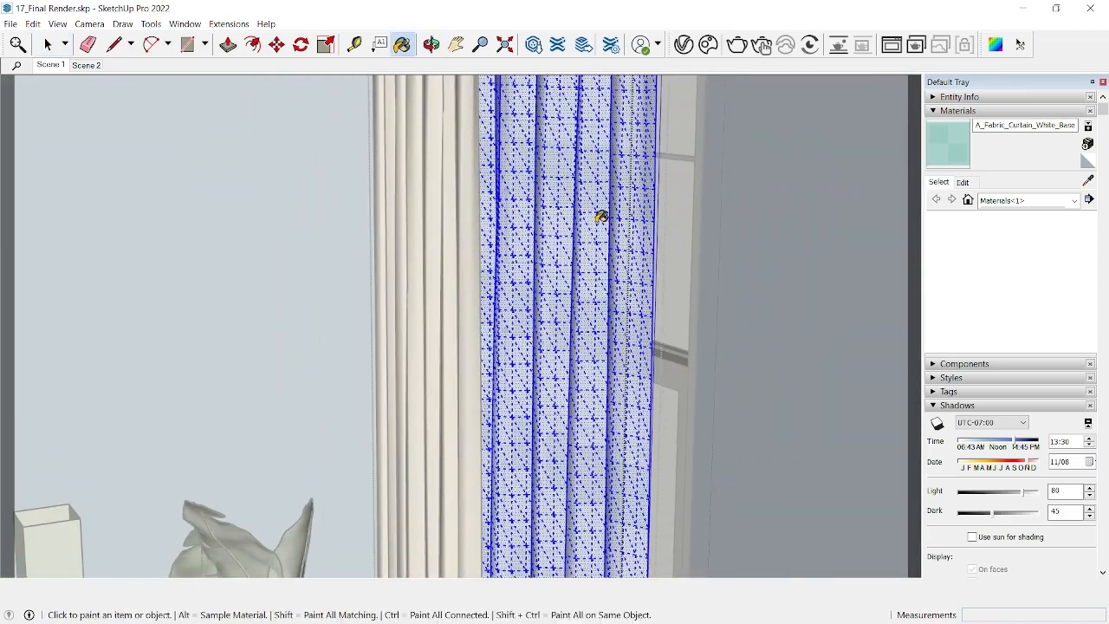
pyautogui.click(50, 45)
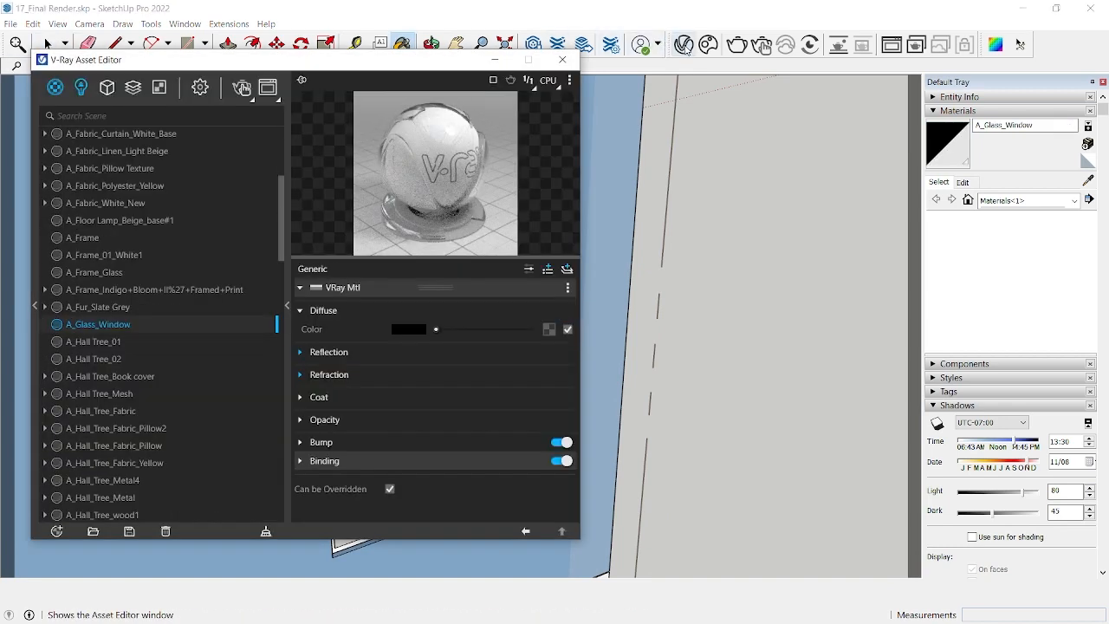
# Expand A_Glass_Window's Reflection and Refraction rollouts to check glossiness, Fresnel and IOR.
pyautogui.click(328, 352)
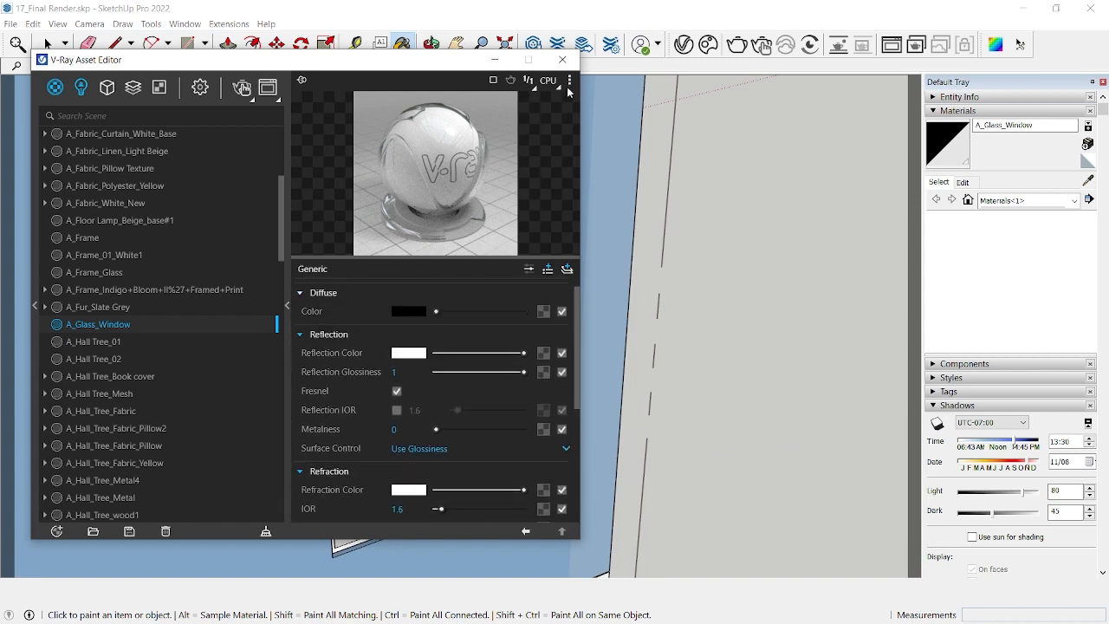
pyautogui.click(561, 59)
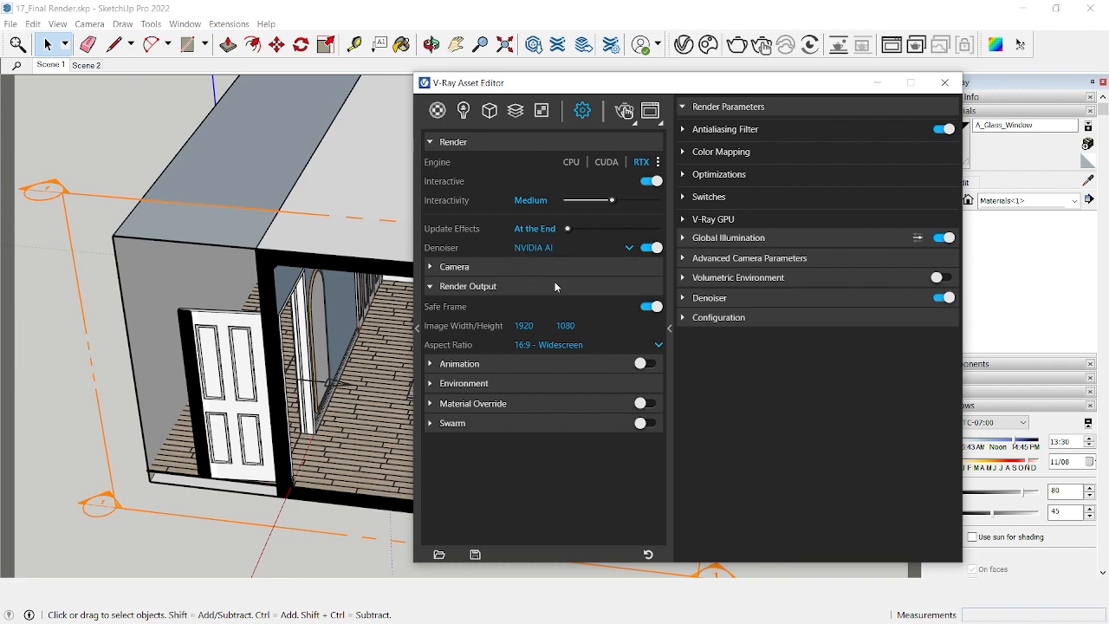
pyautogui.moveTo(399, 238)
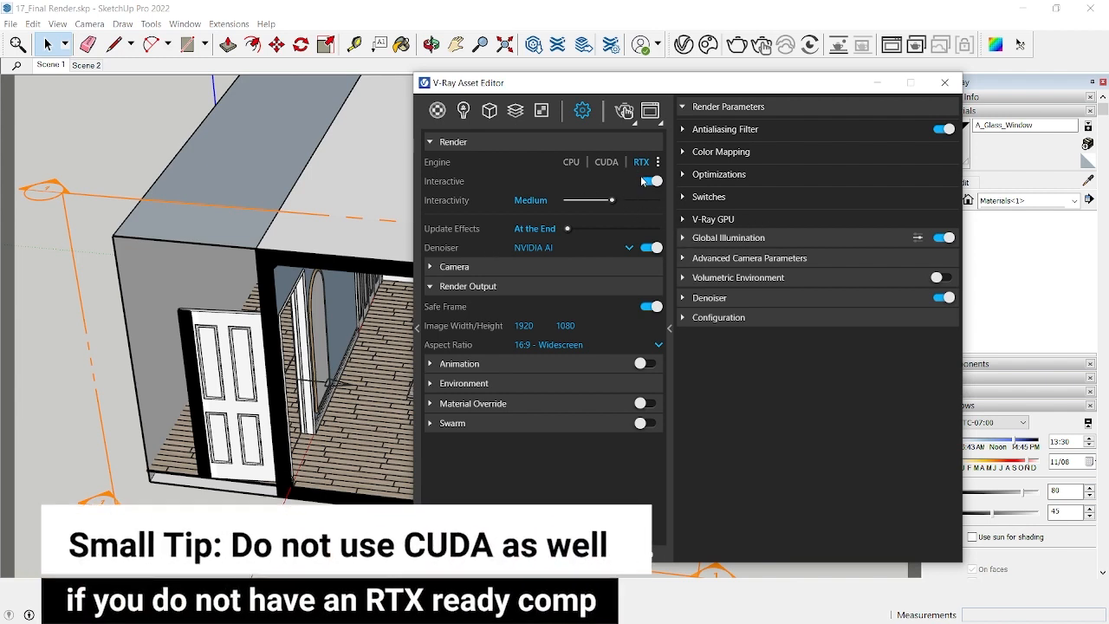
# Switch the V-Ray render engine from RTX to CPU and orbit out to the full bedroom.
pyautogui.click(651, 181)
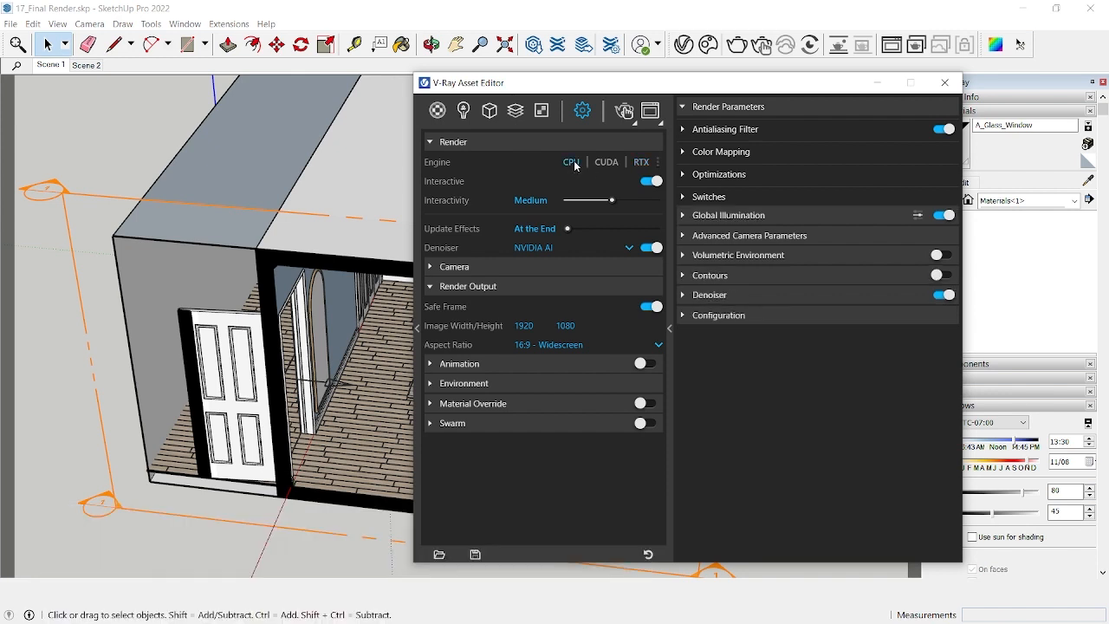
pyautogui.click(533, 247)
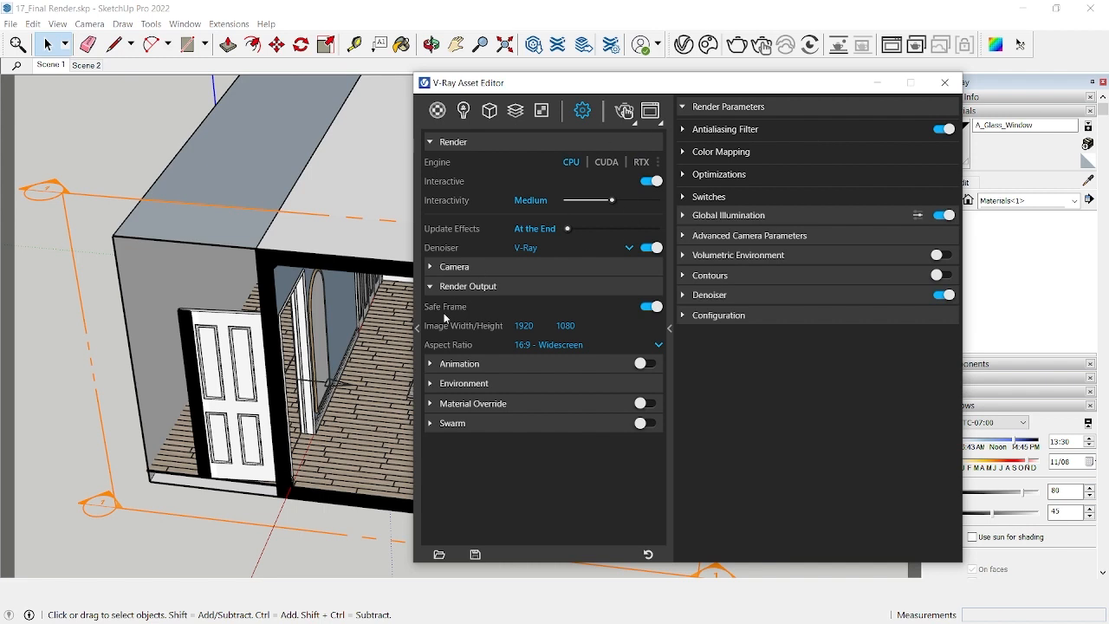
pyautogui.moveTo(555, 82); pyautogui.dragTo(636, 95)
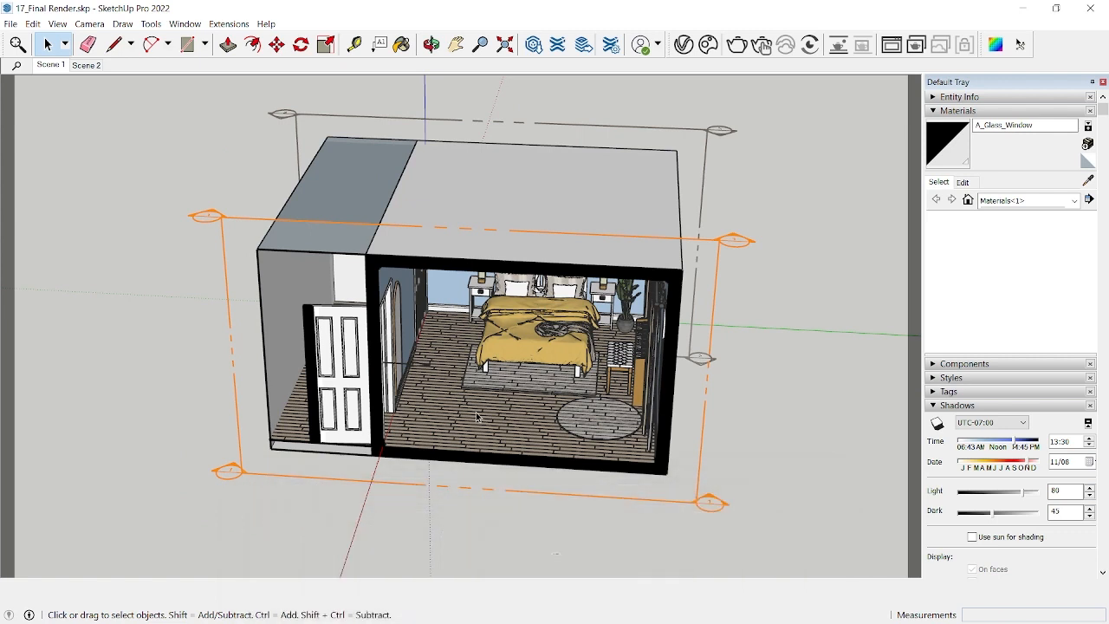
pyautogui.moveTo(466, 417)
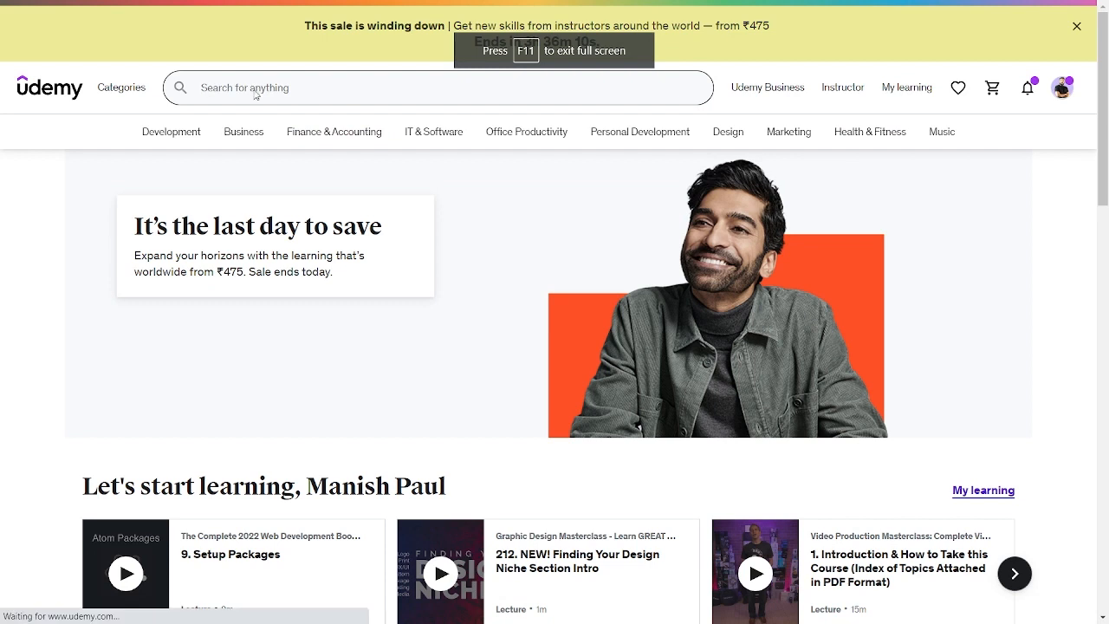
# Search Udemy for SketchUp and open The Complete Sketchup & Vray Course for Interior Design.
pyautogui.write('sketchup')
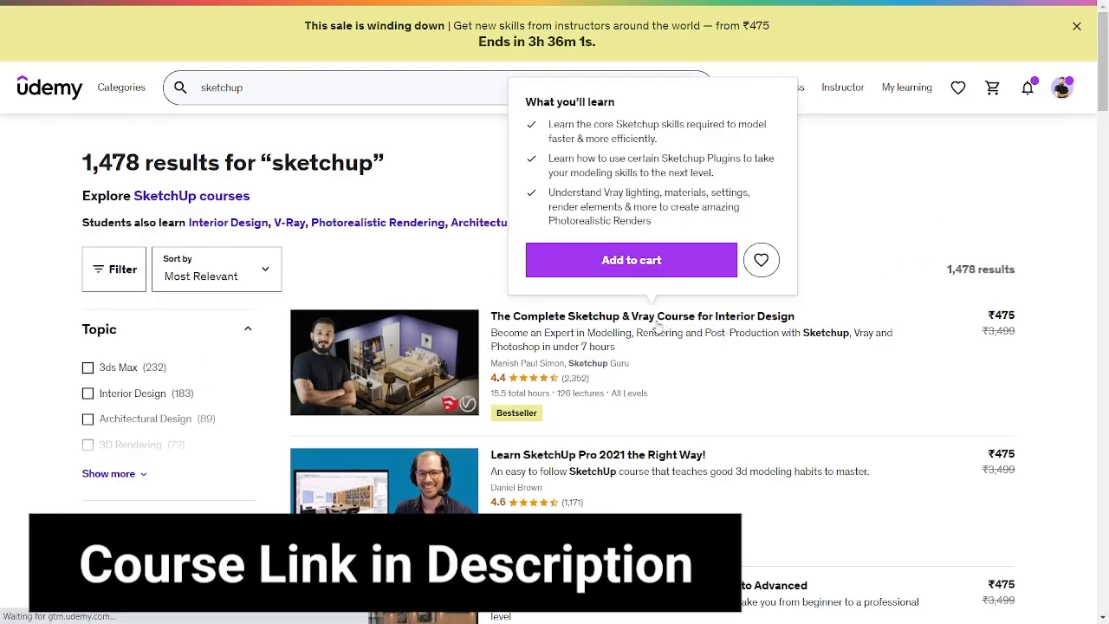
pyautogui.click(641, 315)
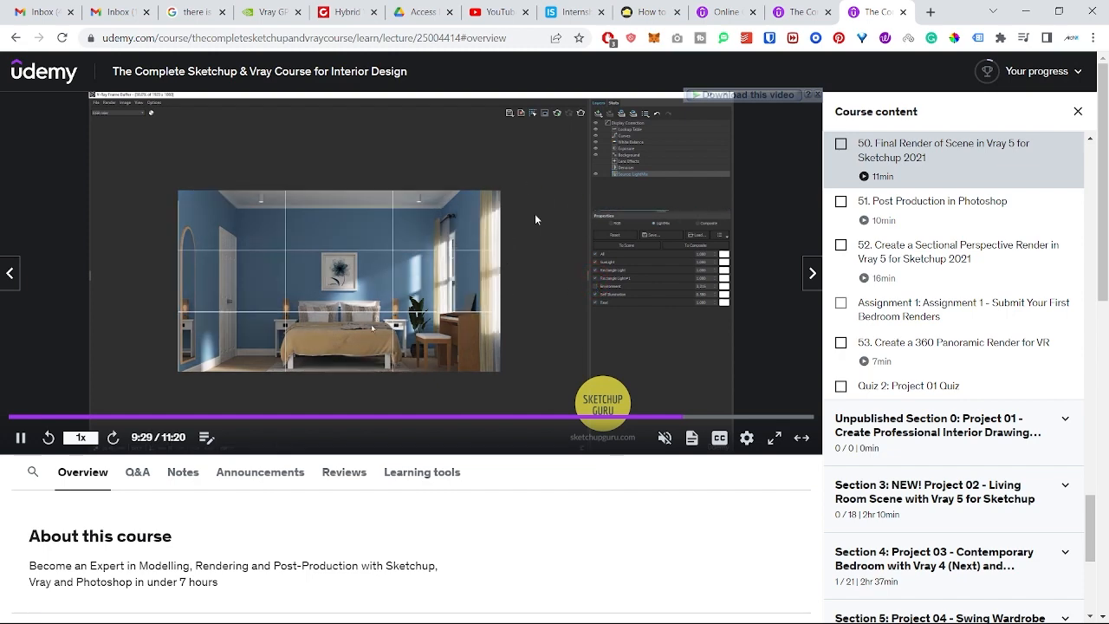
pyautogui.moveTo(405, 257)
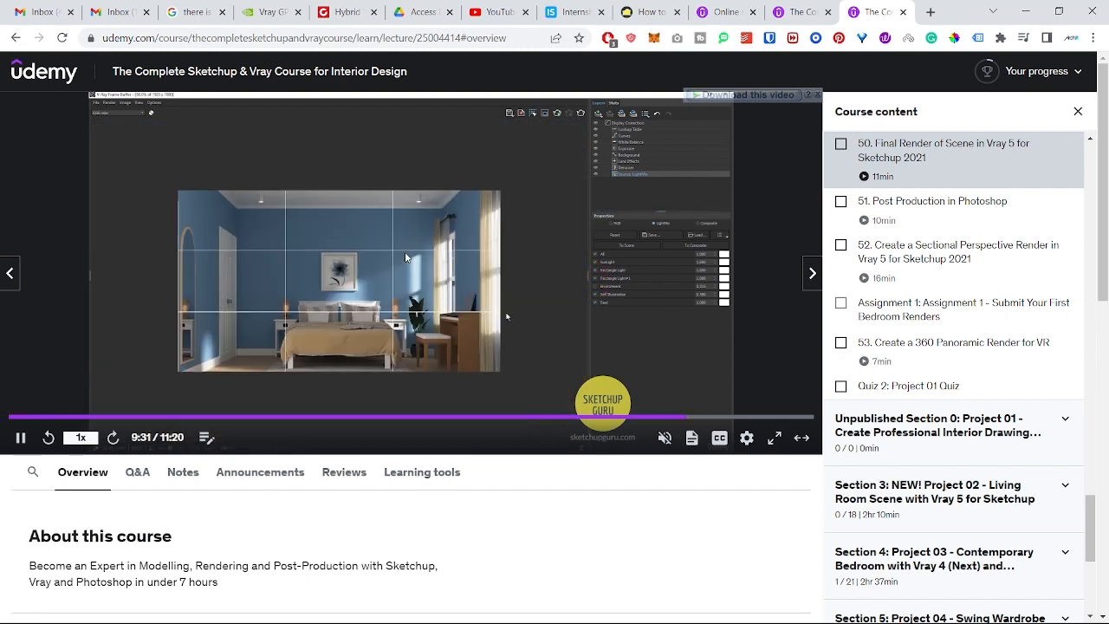